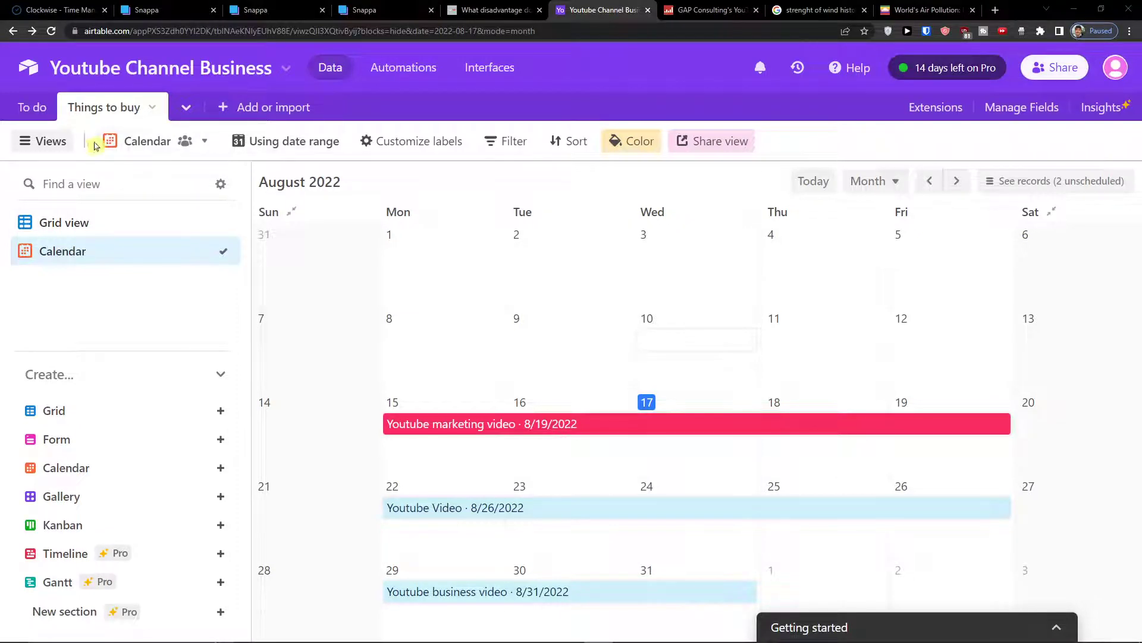
- Switch from the August calendar to the Grid view of records and hide the views sidebar
left_click(65, 222)
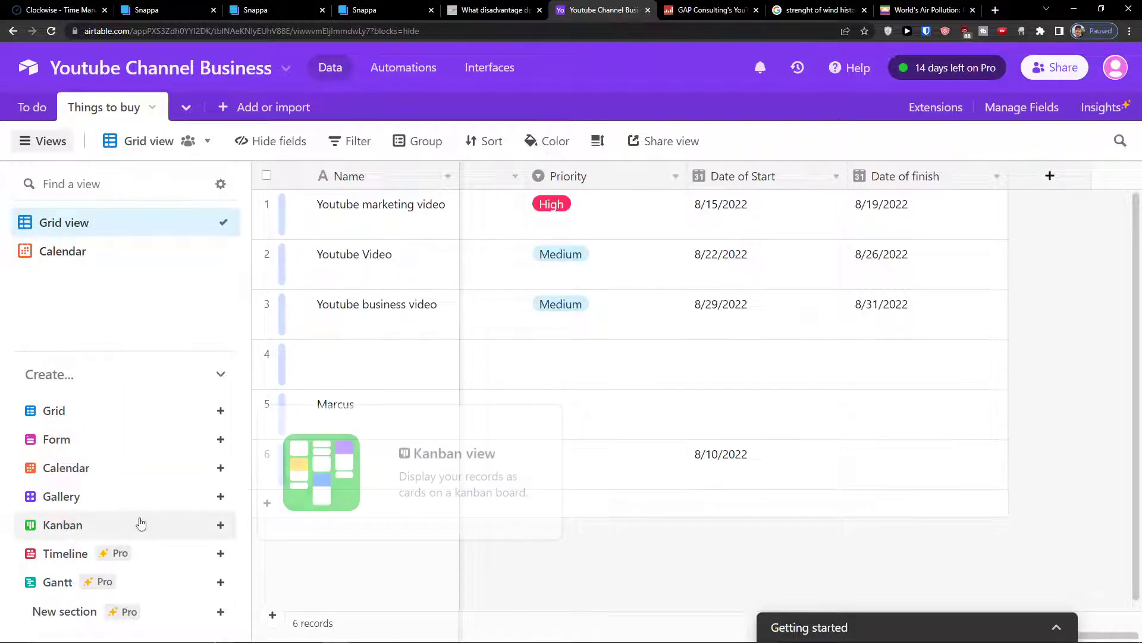
left_click(221, 525)
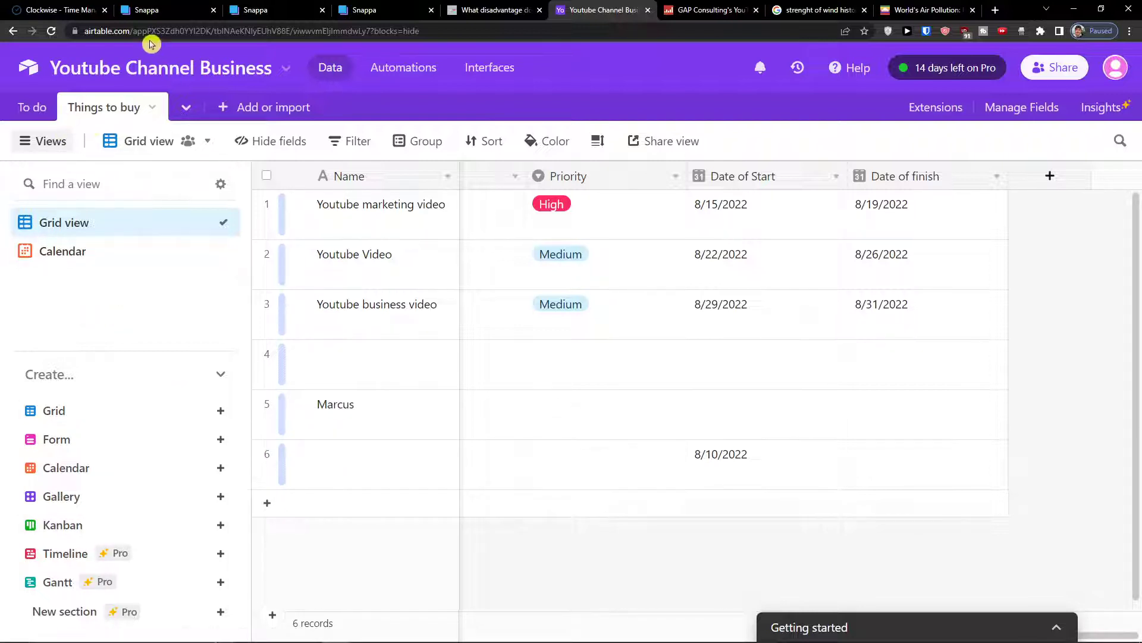
left_click(43, 140)
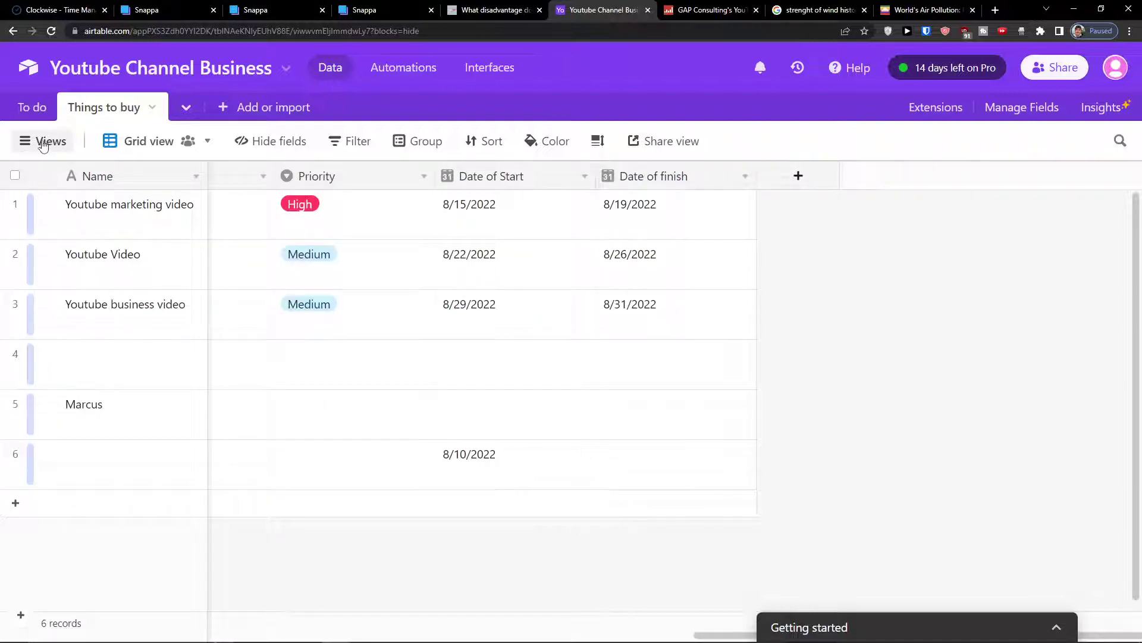
- Create a new collaborative Kanban view named Kanban from the views list
left_click(42, 140)
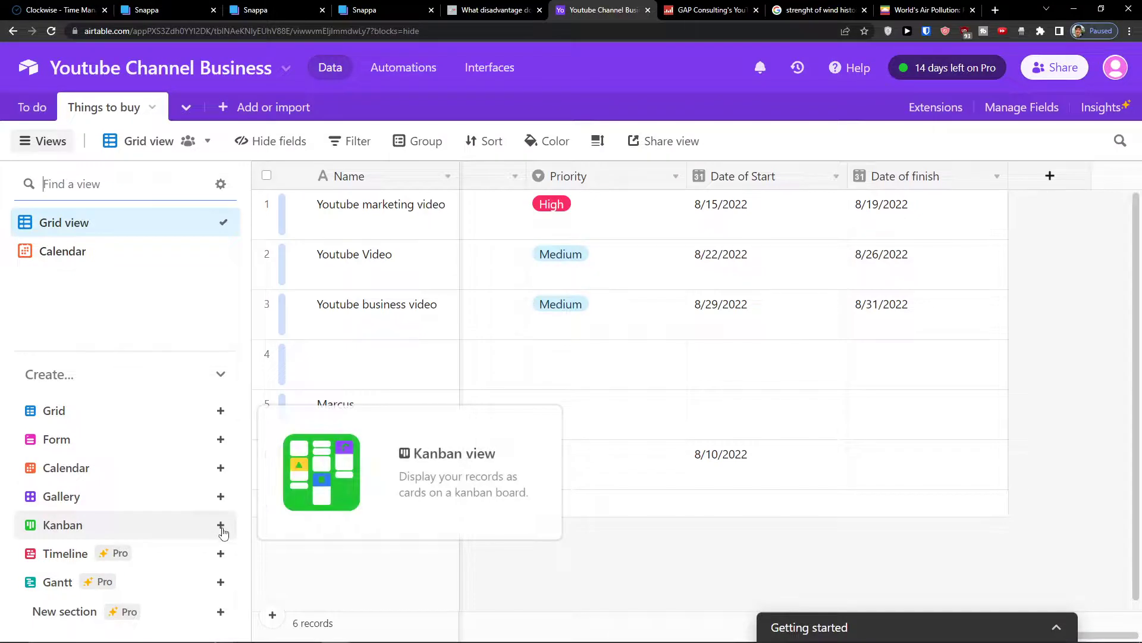
left_click(221, 524)
type("Kan")
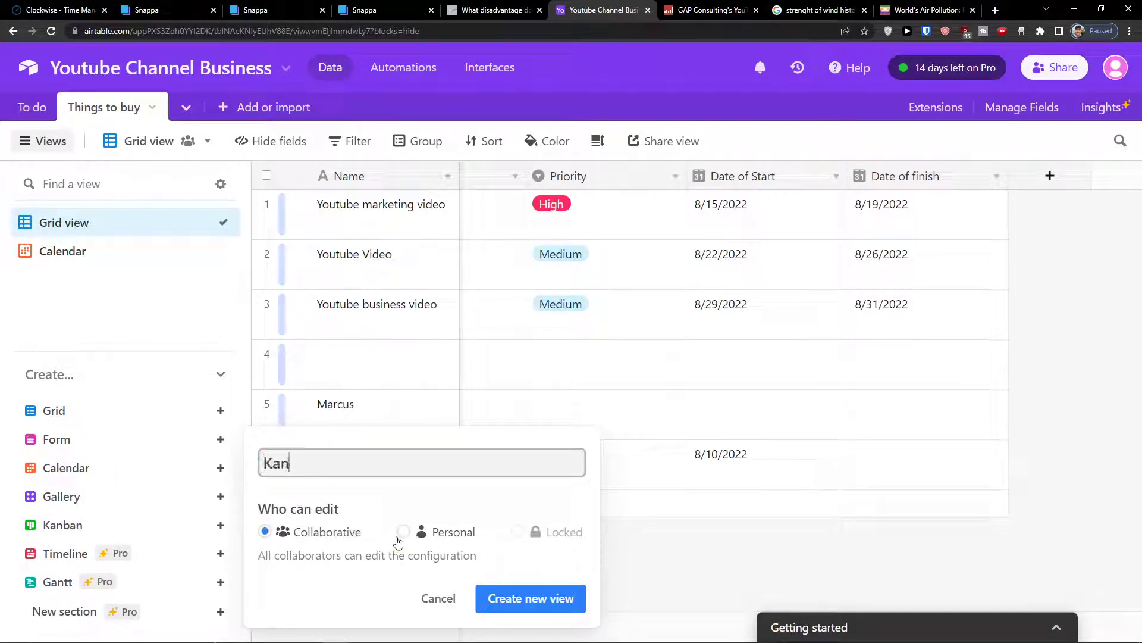
left_click(530, 598)
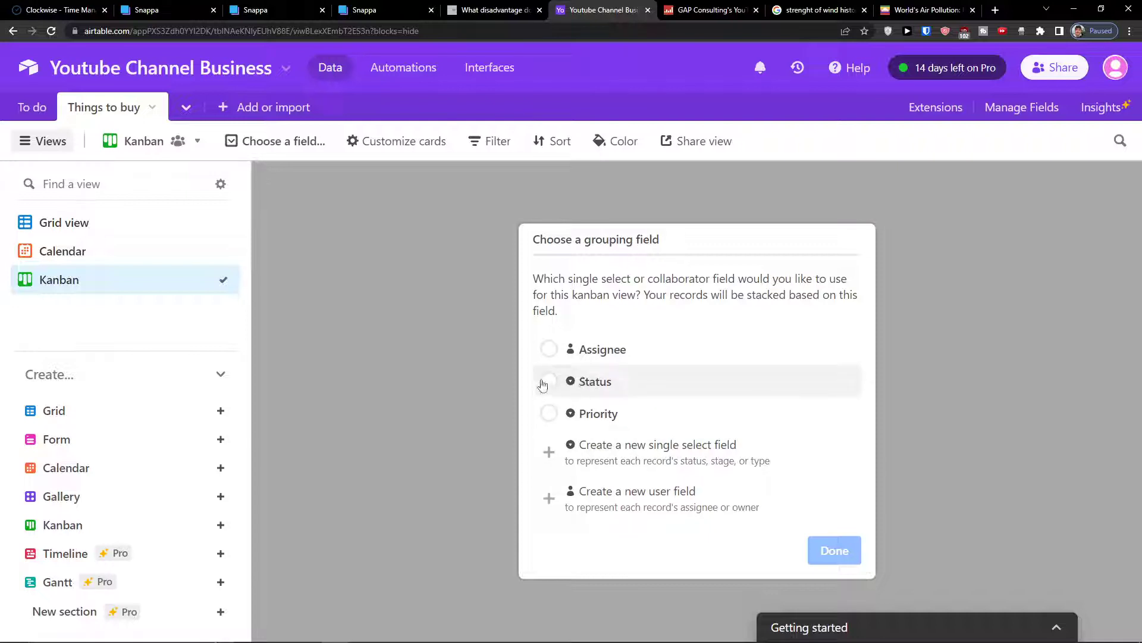
- Stack the Kanban cards by Status after briefly trying Priority as the grouping field
left_click(549, 381)
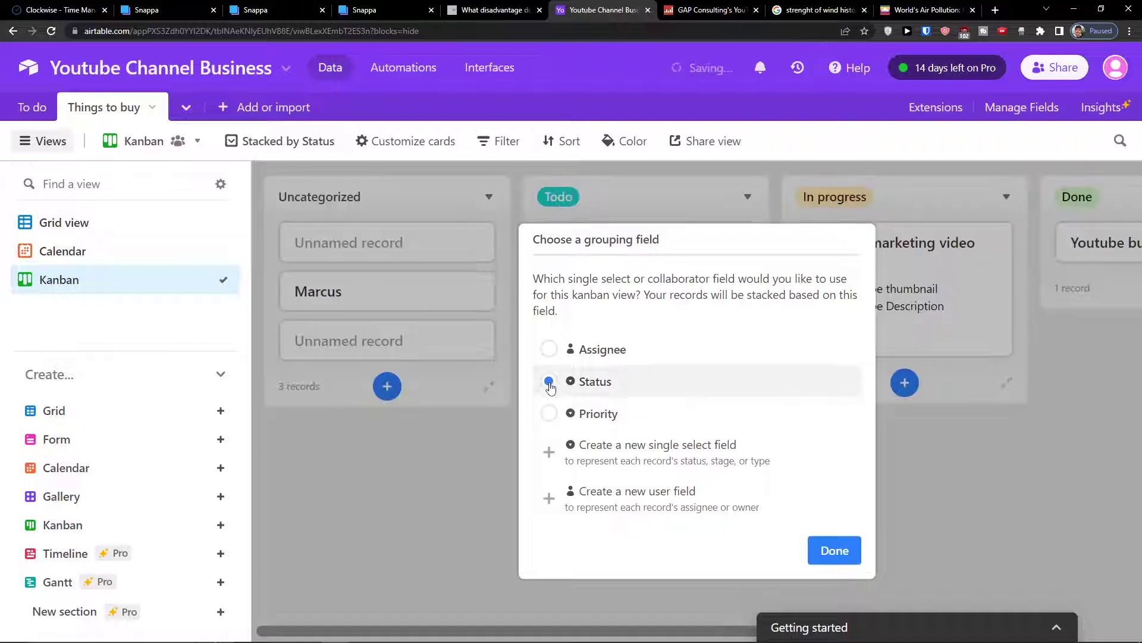
left_click(549, 381)
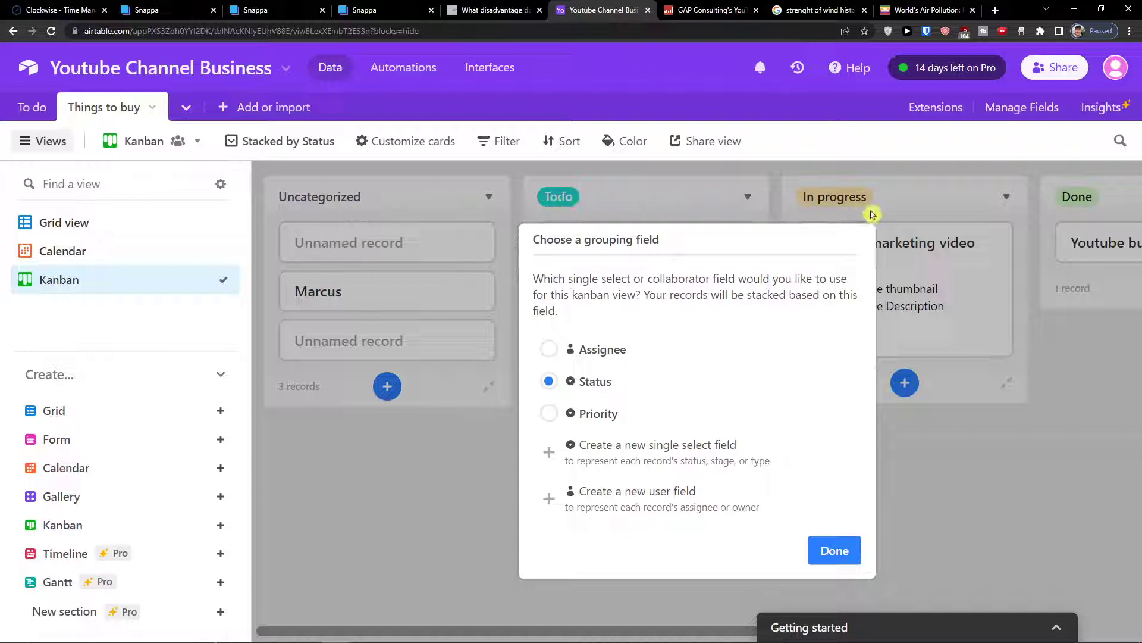
left_click(548, 413)
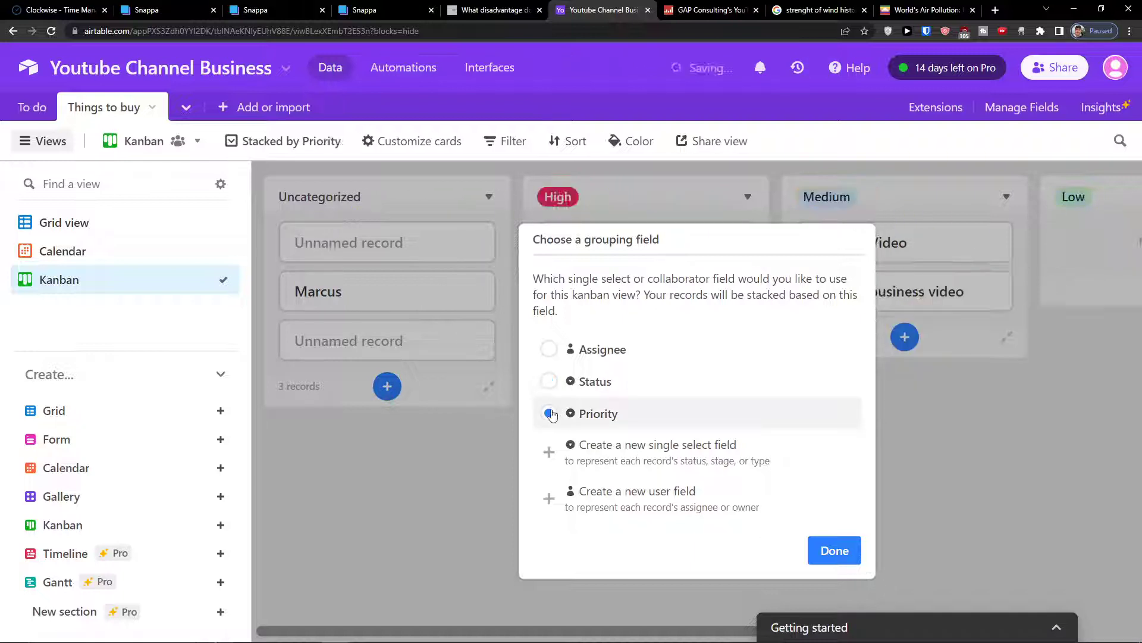
left_click(549, 413)
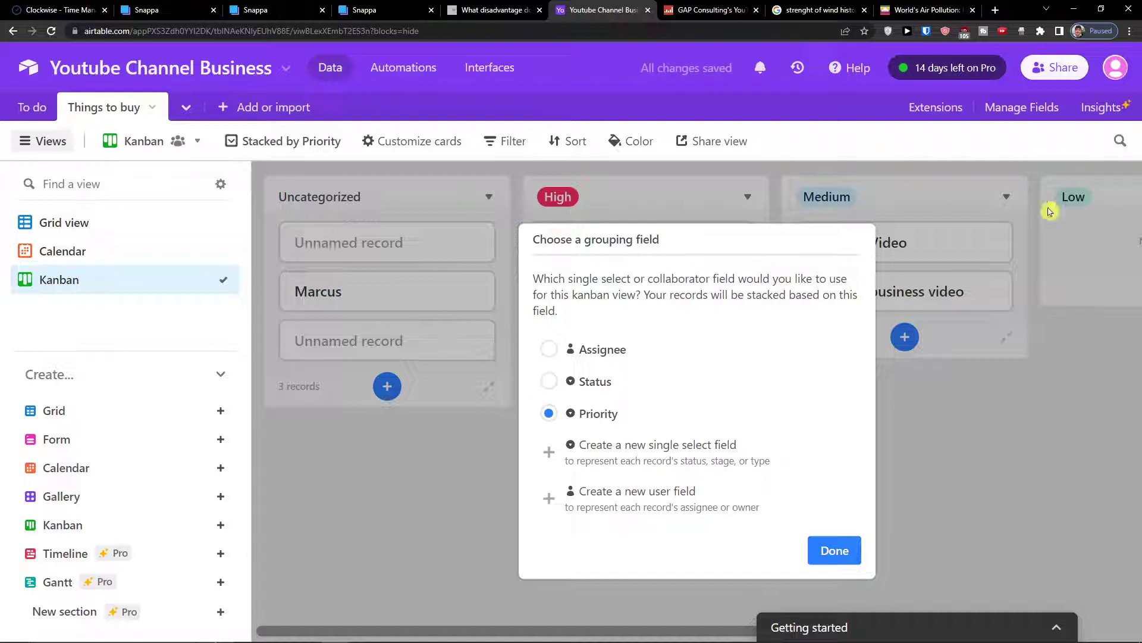
left_click(549, 381)
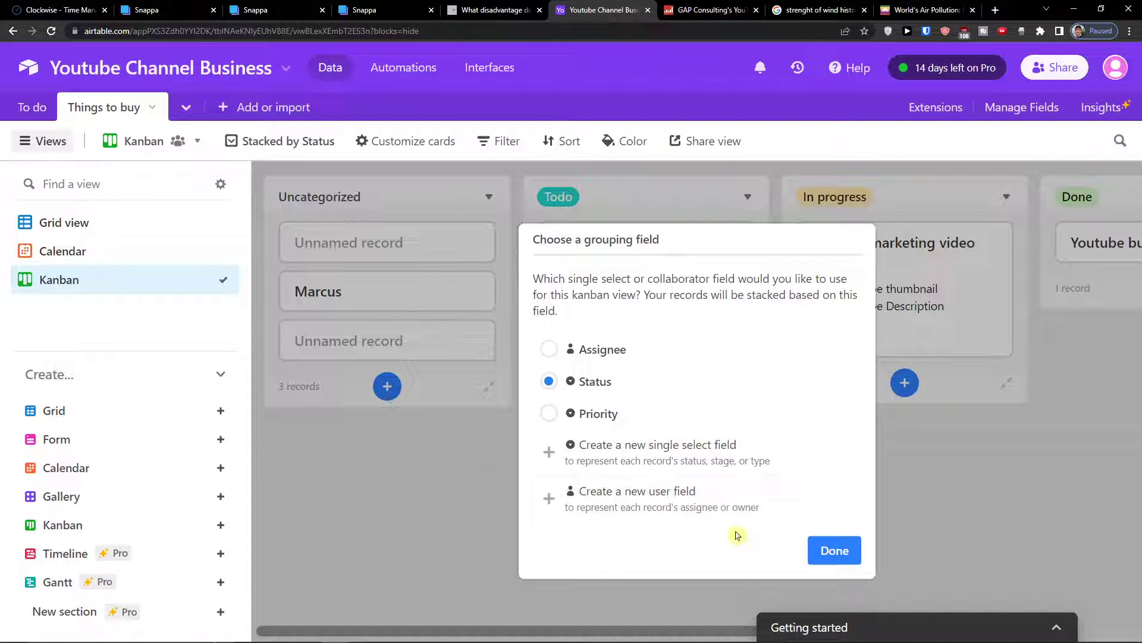
left_click(833, 550)
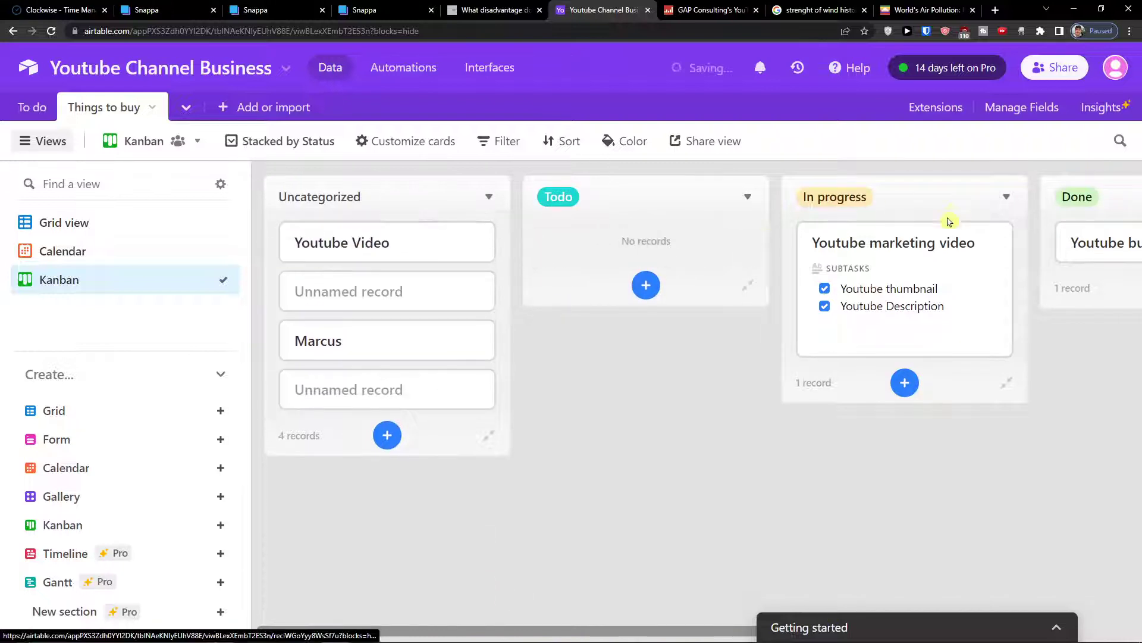
- Drag the Youtube marketing video card into the Todo stack and scroll the board right
left_click_drag(892, 243, 386, 291)
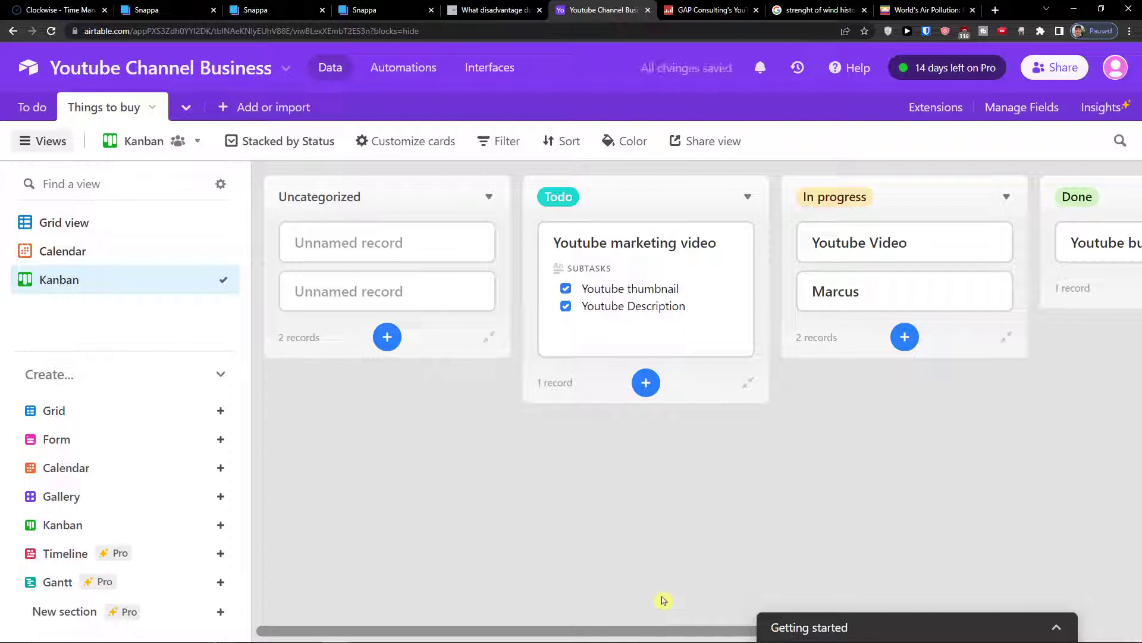
scroll("right", 3)
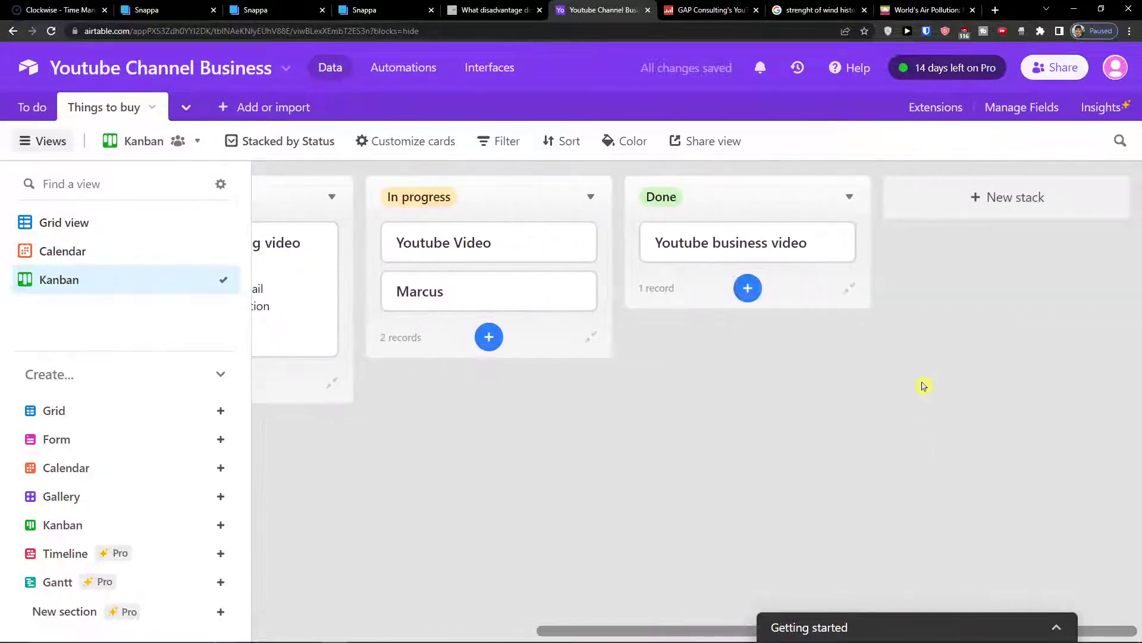
mouse_move(717, 295)
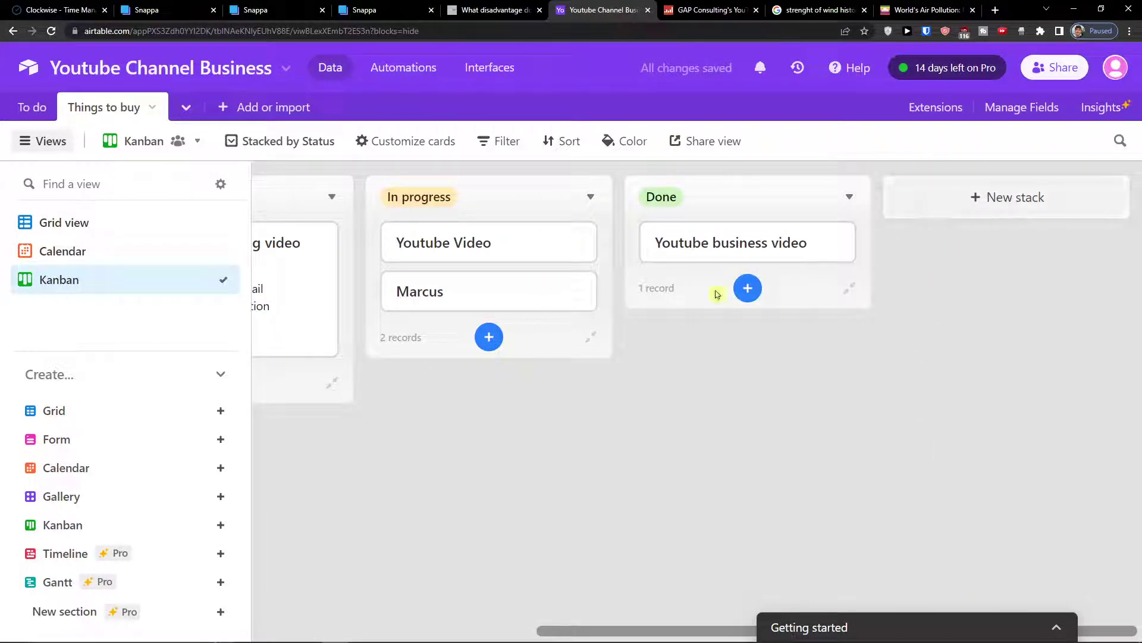
- Add a blank record under Done, and another under Todo with an assignee set
left_click(747, 288)
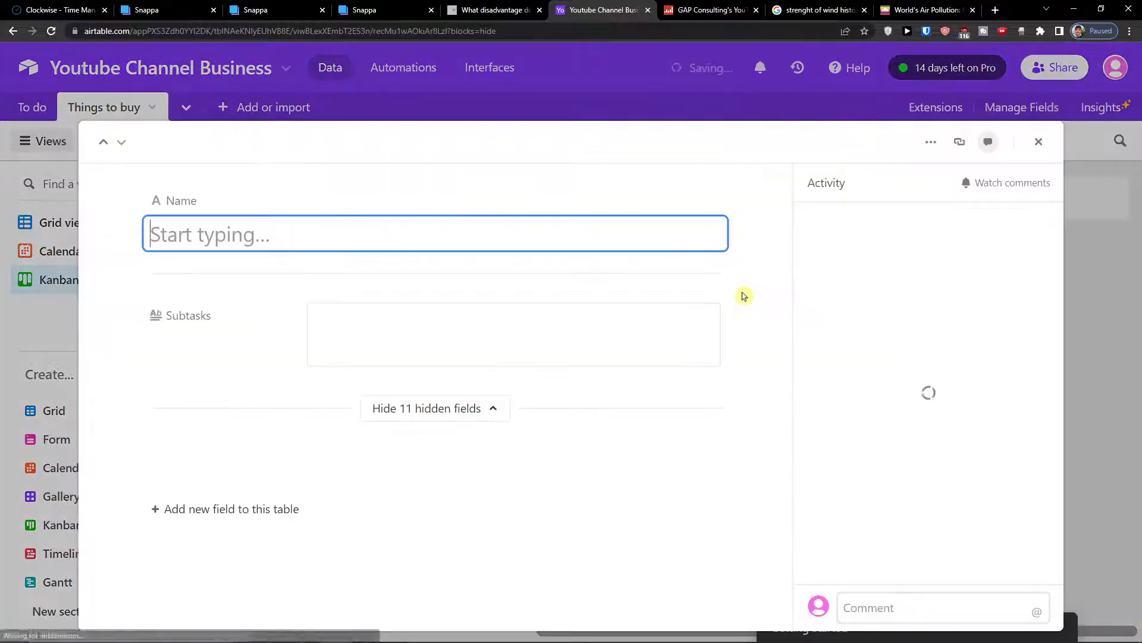
left_click(1038, 142)
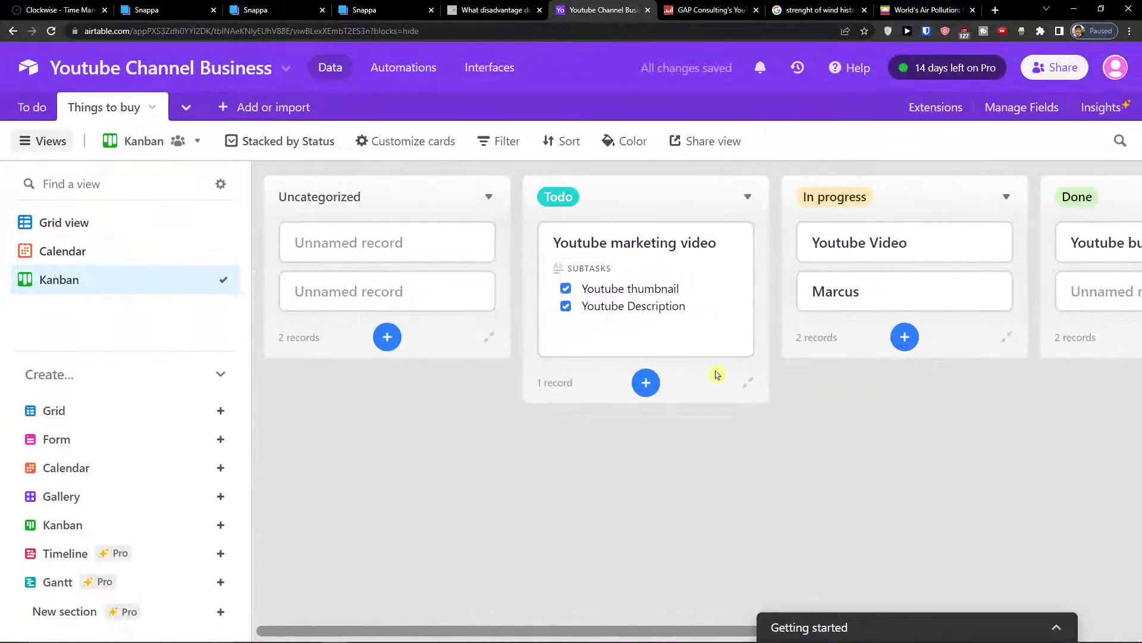
left_click(645, 383)
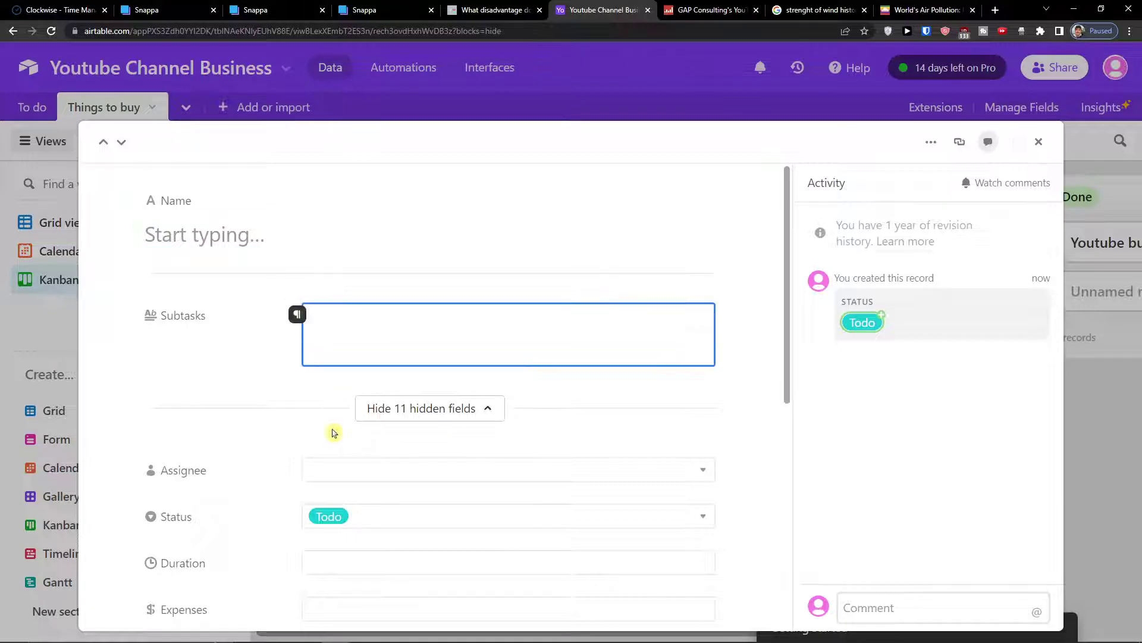
left_click(508, 469)
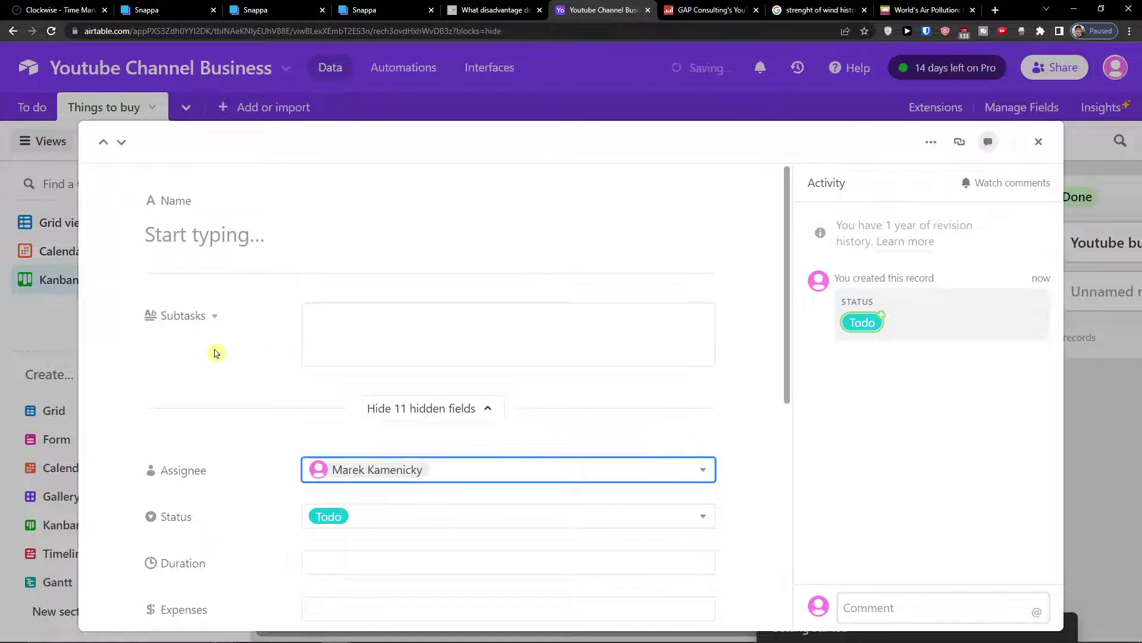
scroll("down", 3)
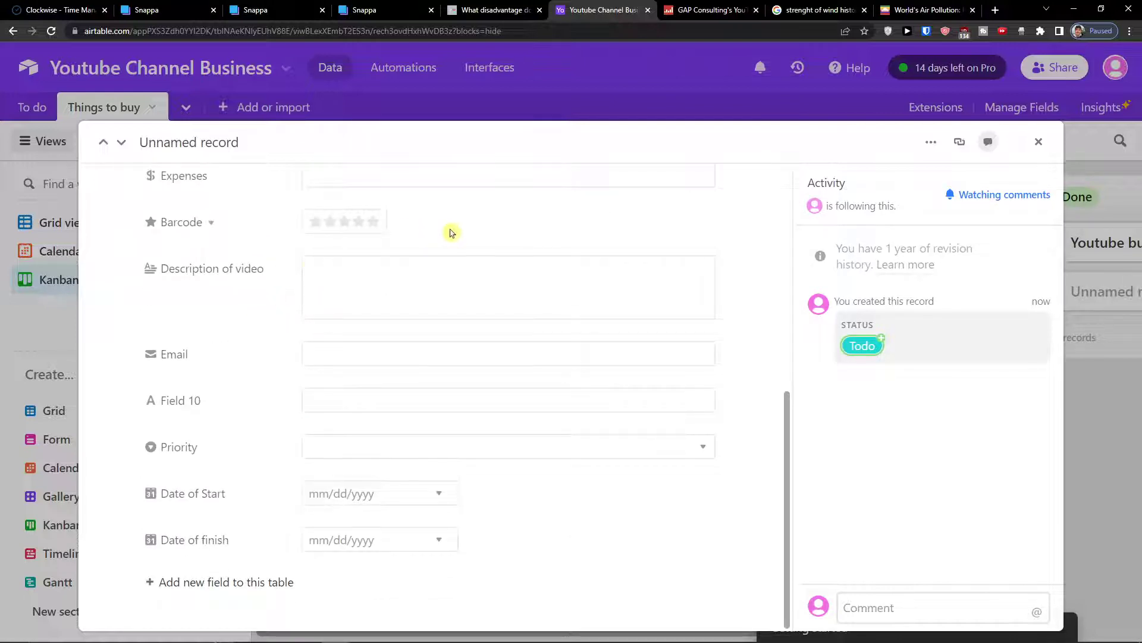
mouse_move(552, 195)
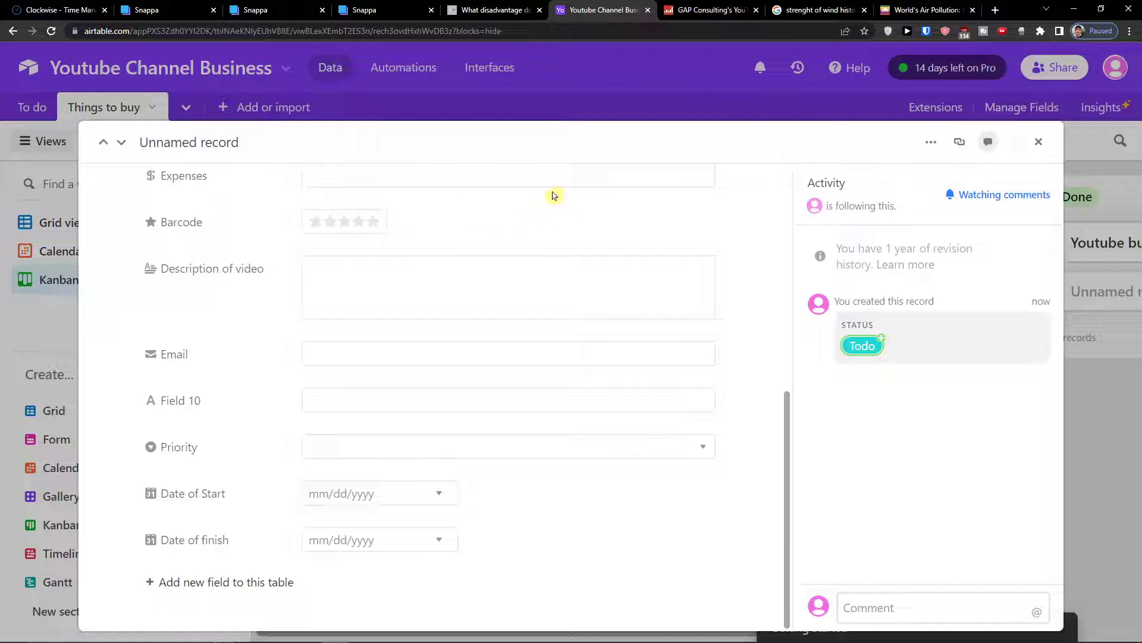
mouse_move(1111, 140)
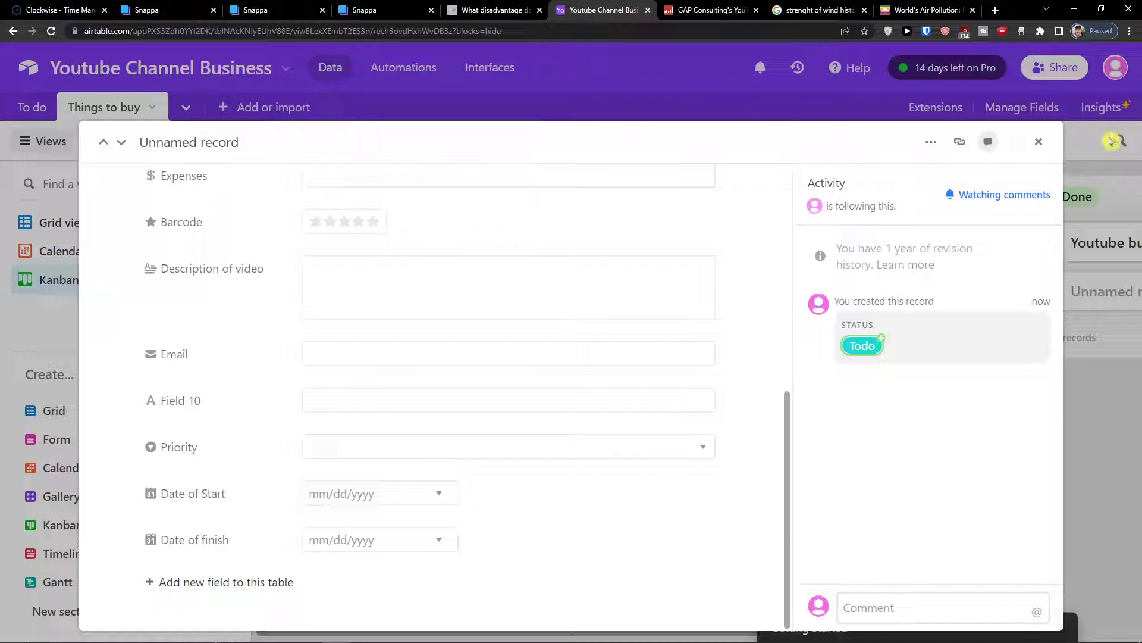
left_click(1039, 142)
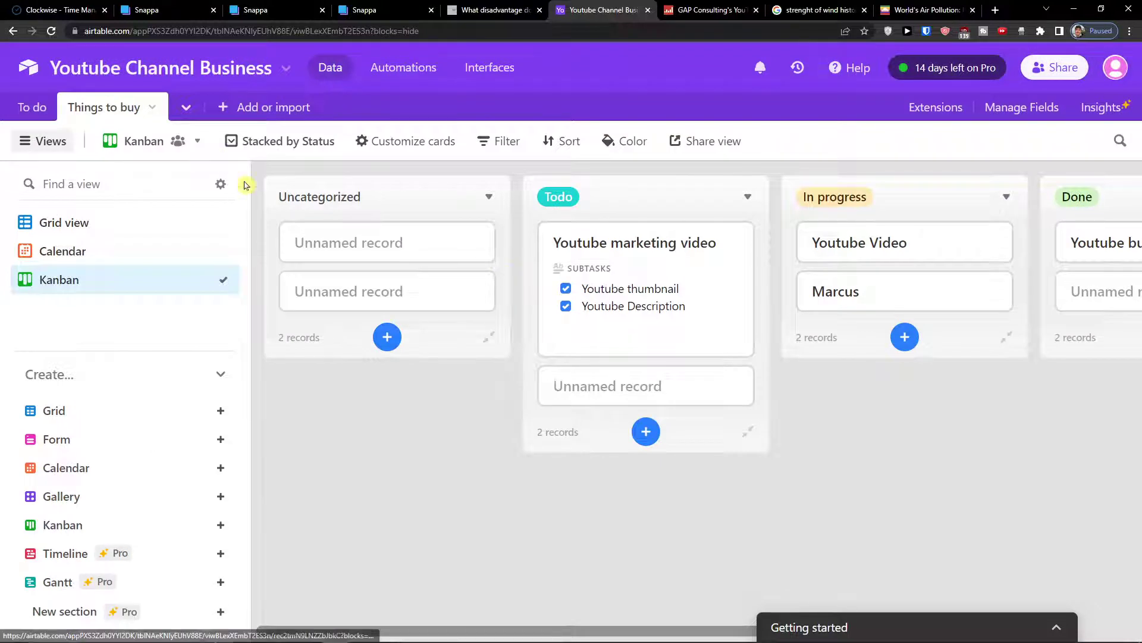
left_click(197, 140)
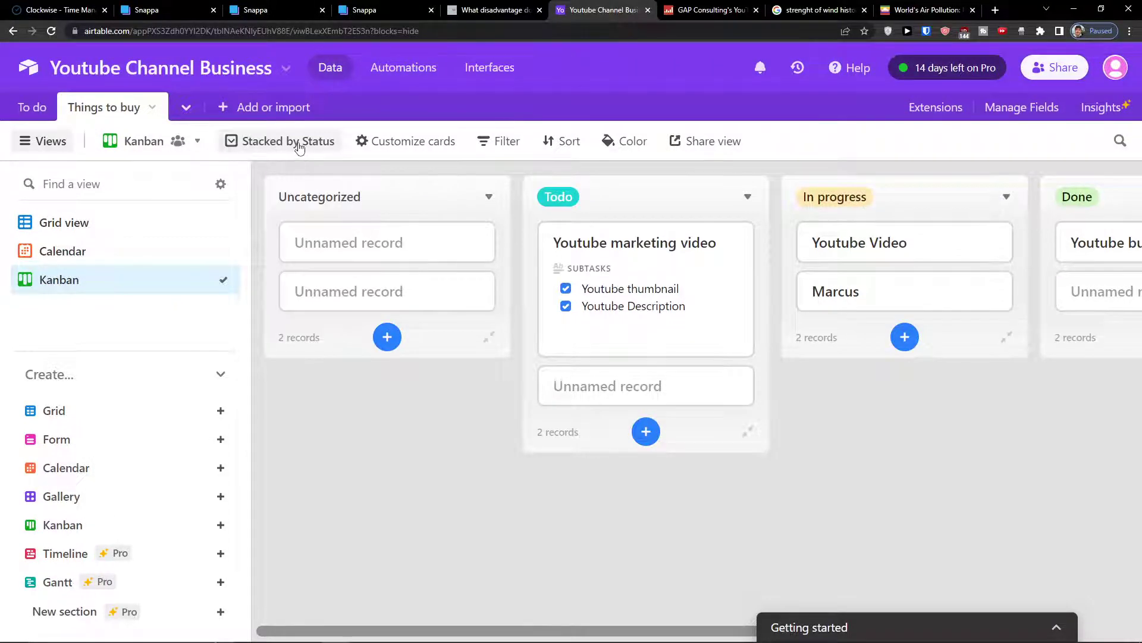
left_click(286, 140)
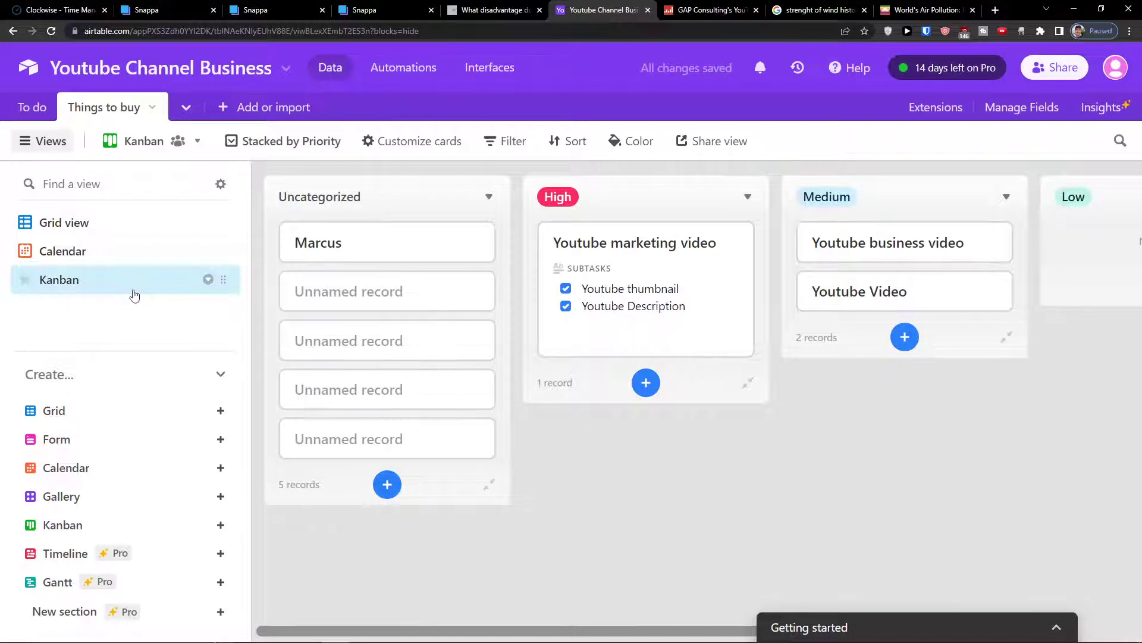
left_click(58, 280)
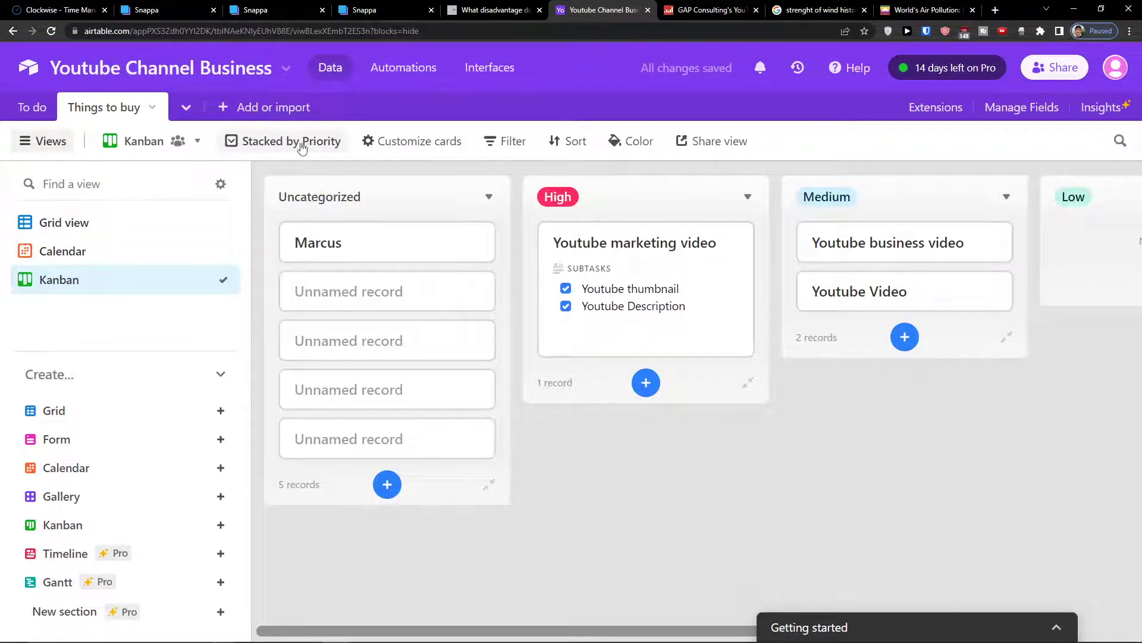
left_click(289, 140)
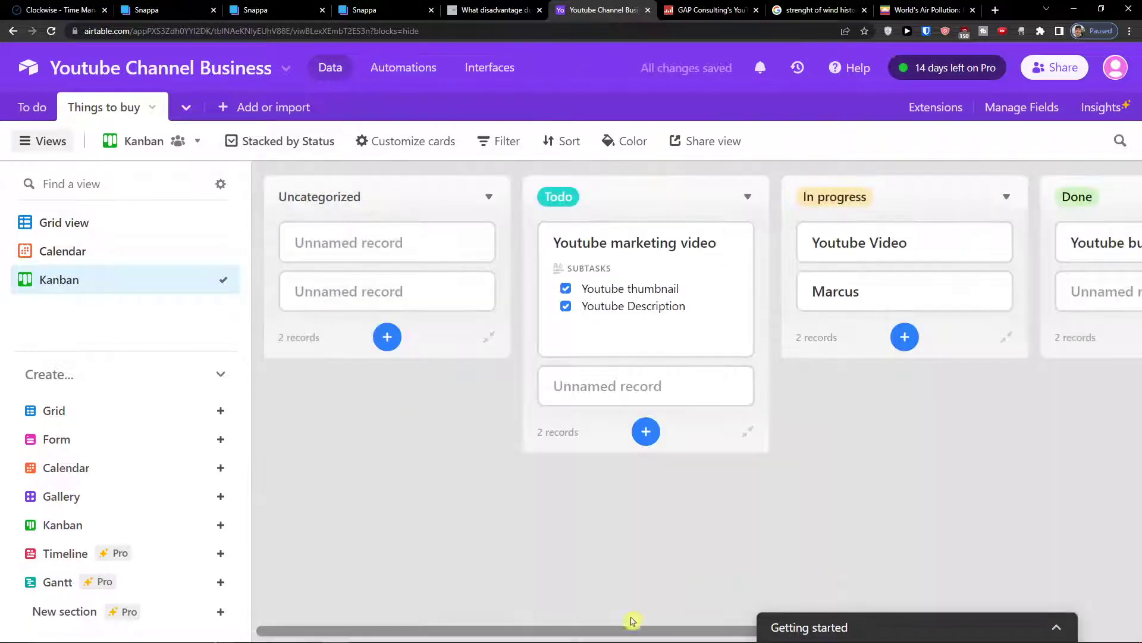
scroll("right", 3)
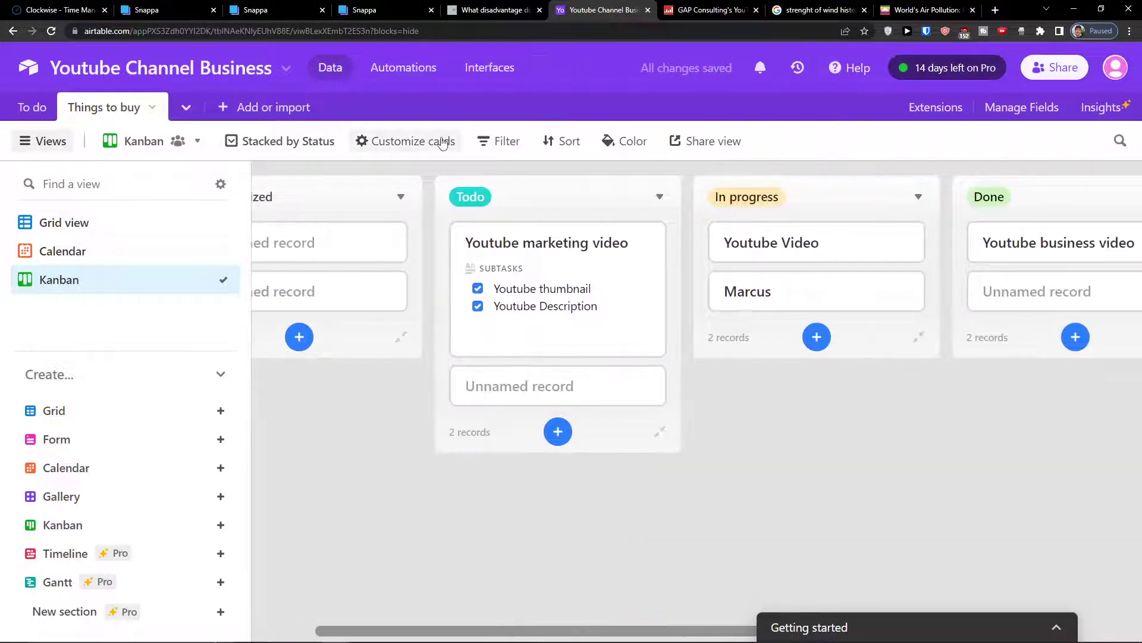
- Turn on the Priority and Subtasks fields in the Kanban card customization
left_click(414, 141)
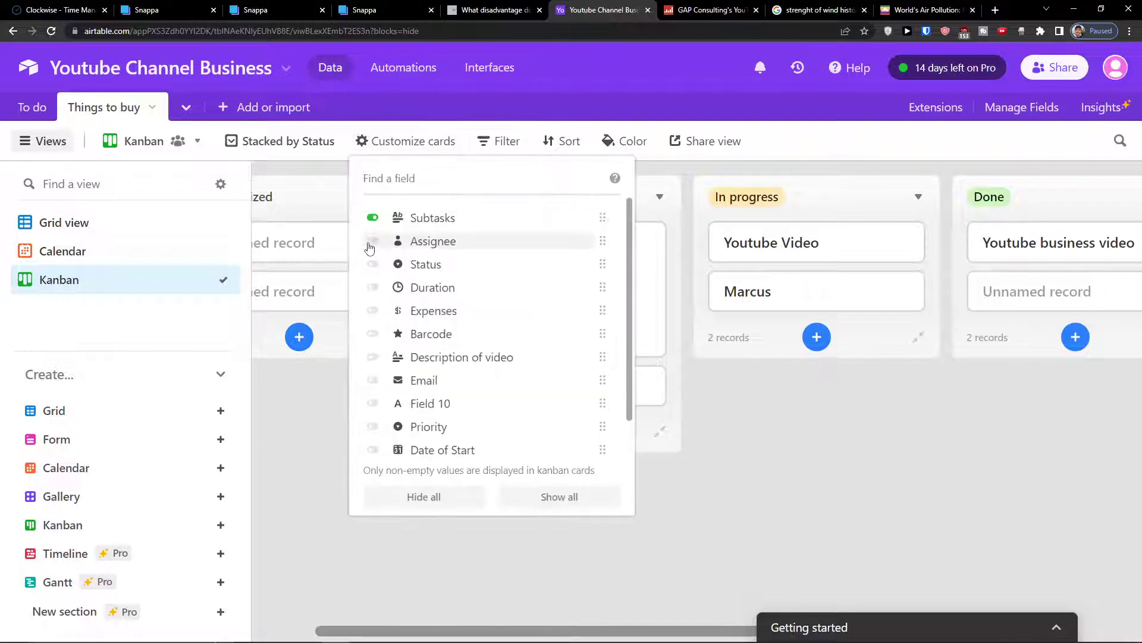
left_click(373, 264)
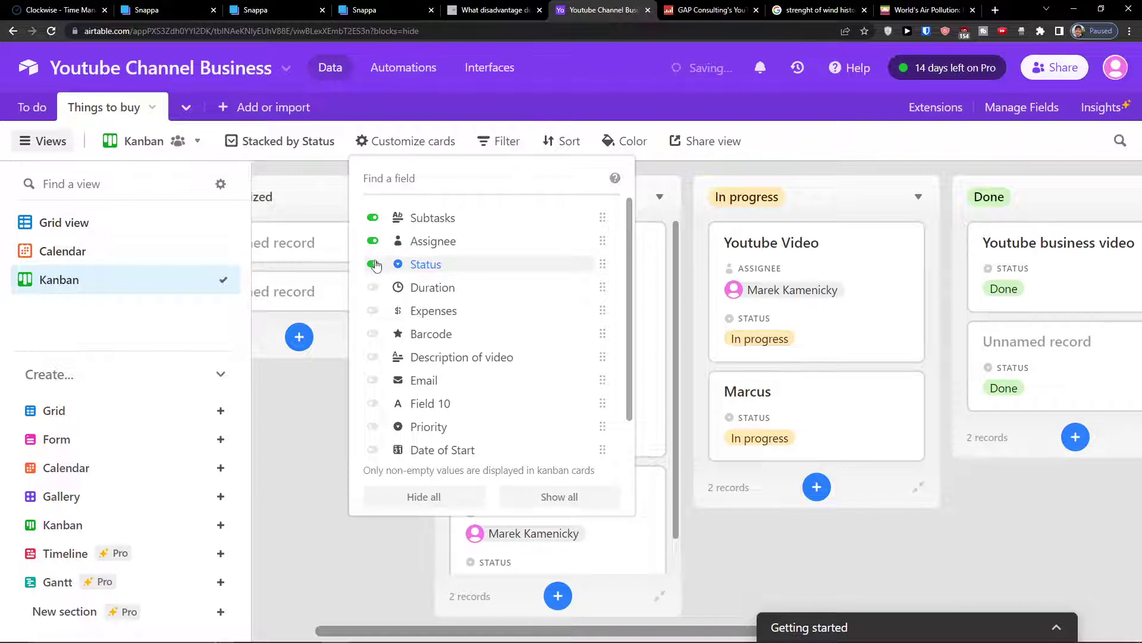
left_click(372, 264)
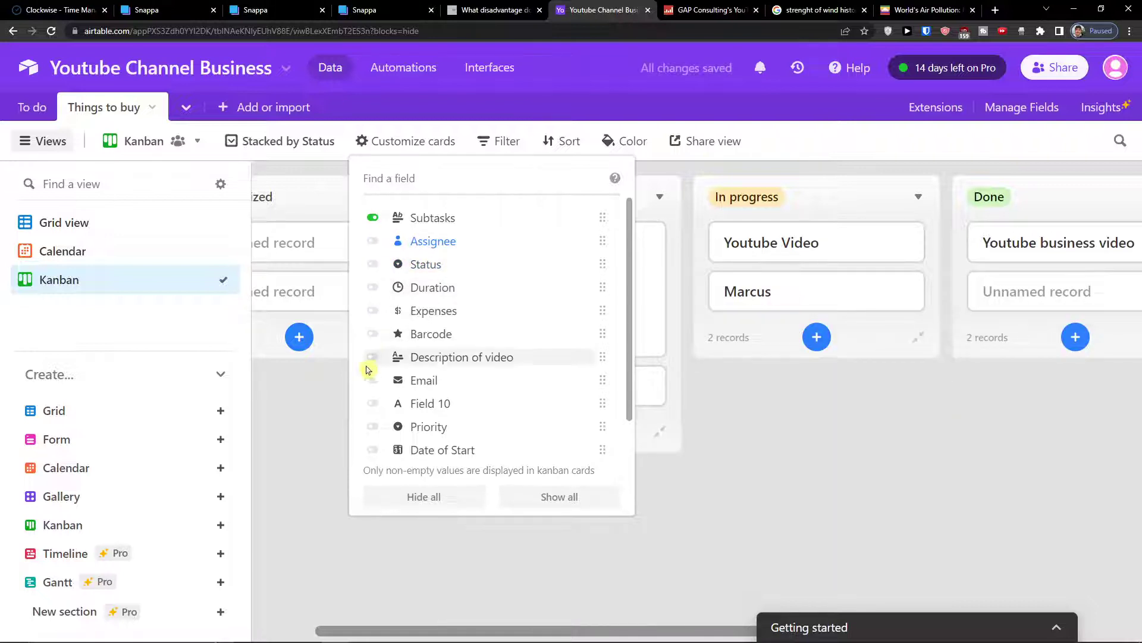
left_click(373, 426)
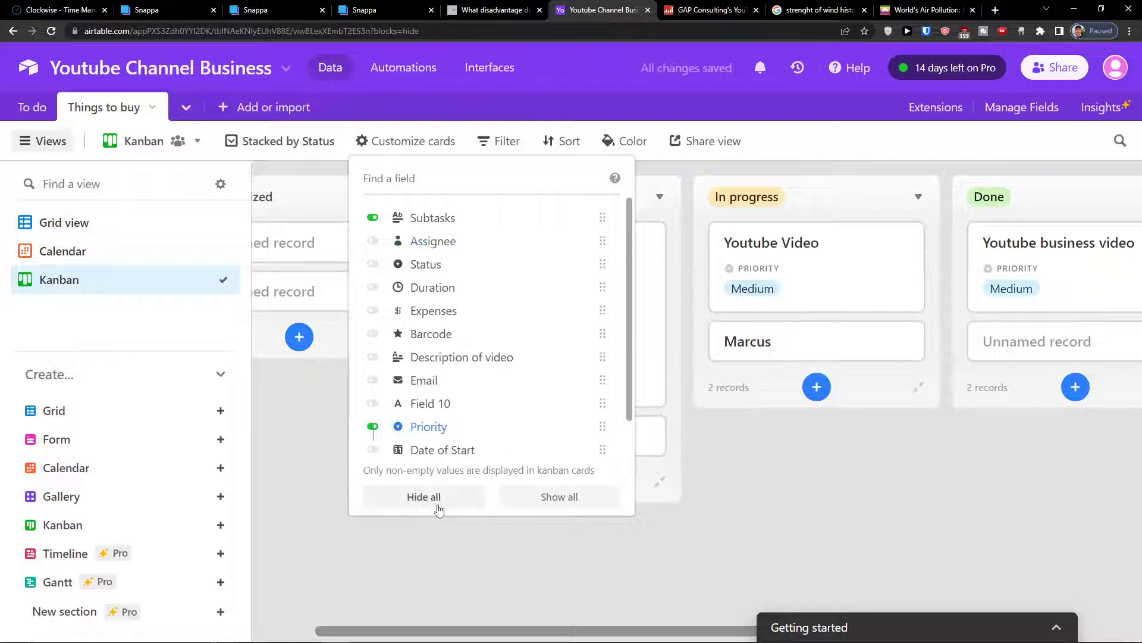
mouse_move(459, 151)
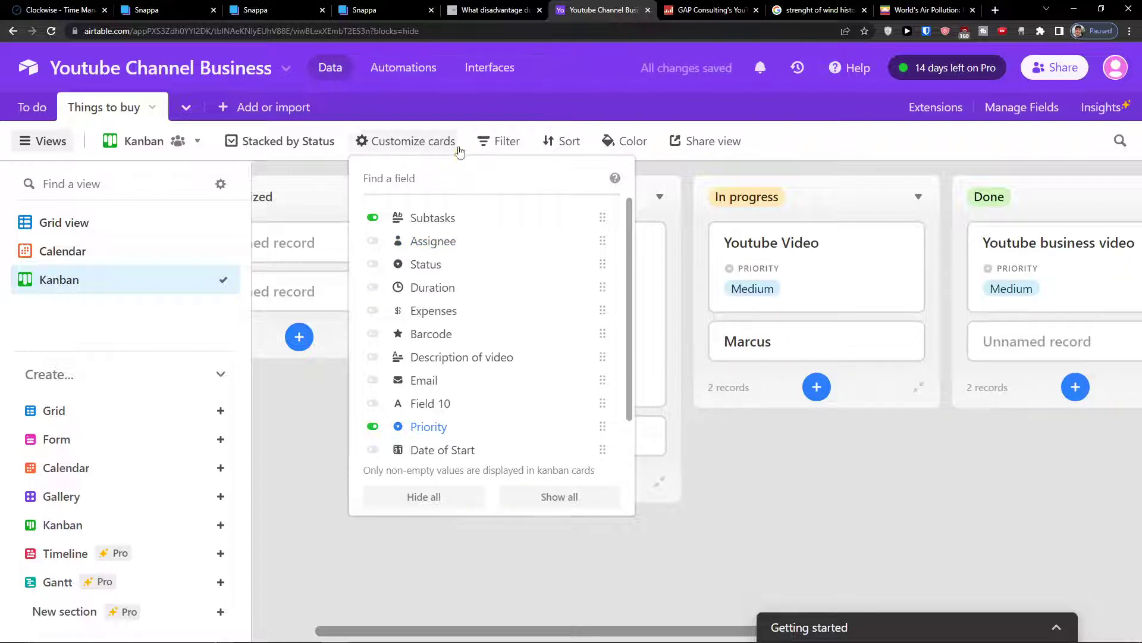
left_click(373, 217)
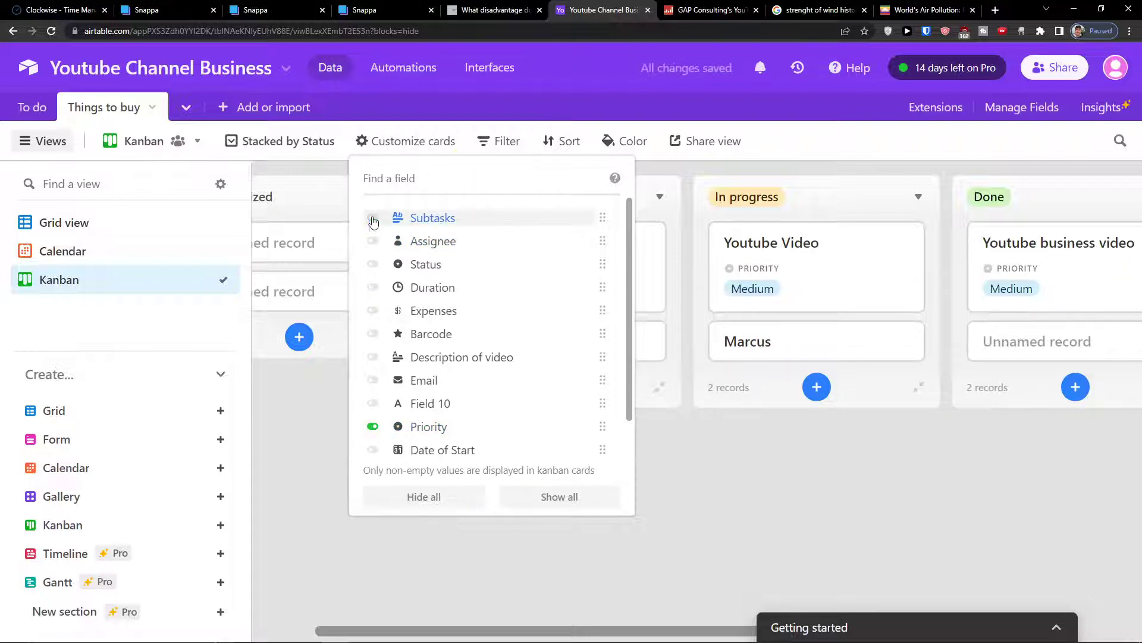
left_click(374, 217)
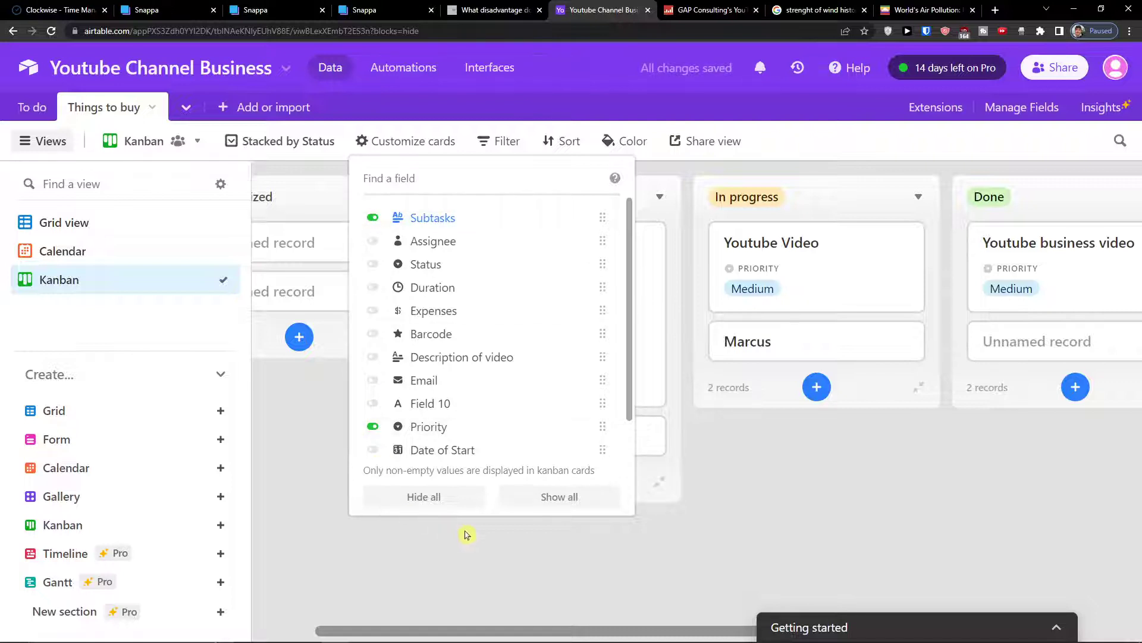
left_click(466, 535)
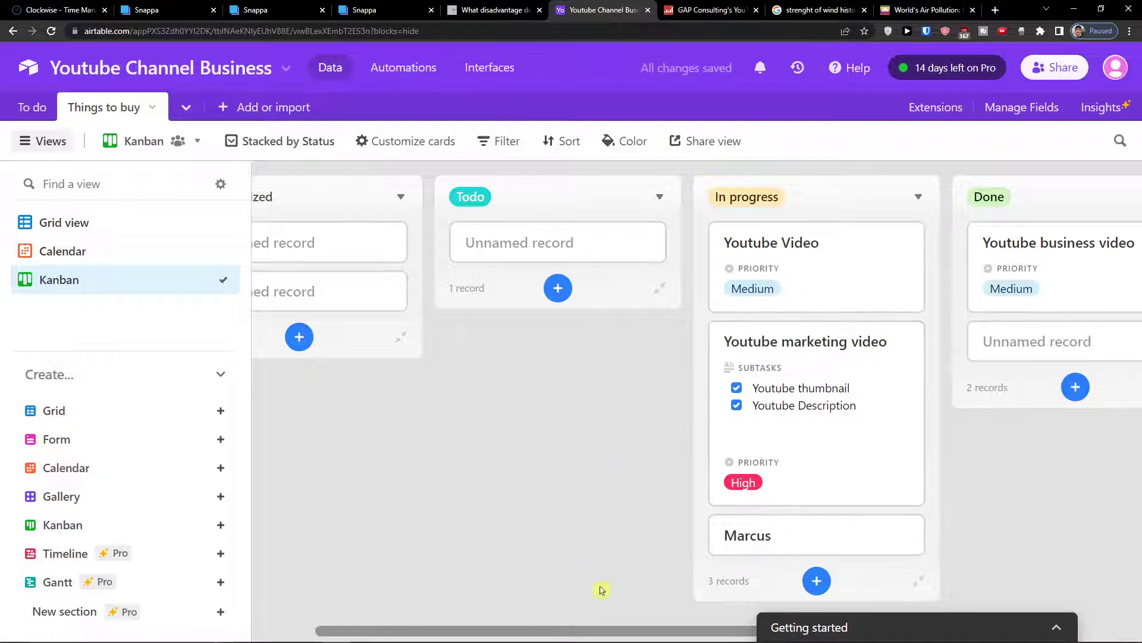
- Show all fields on the cards, including Assignee, Status, Duration, Priority and dates
scroll("right", 3)
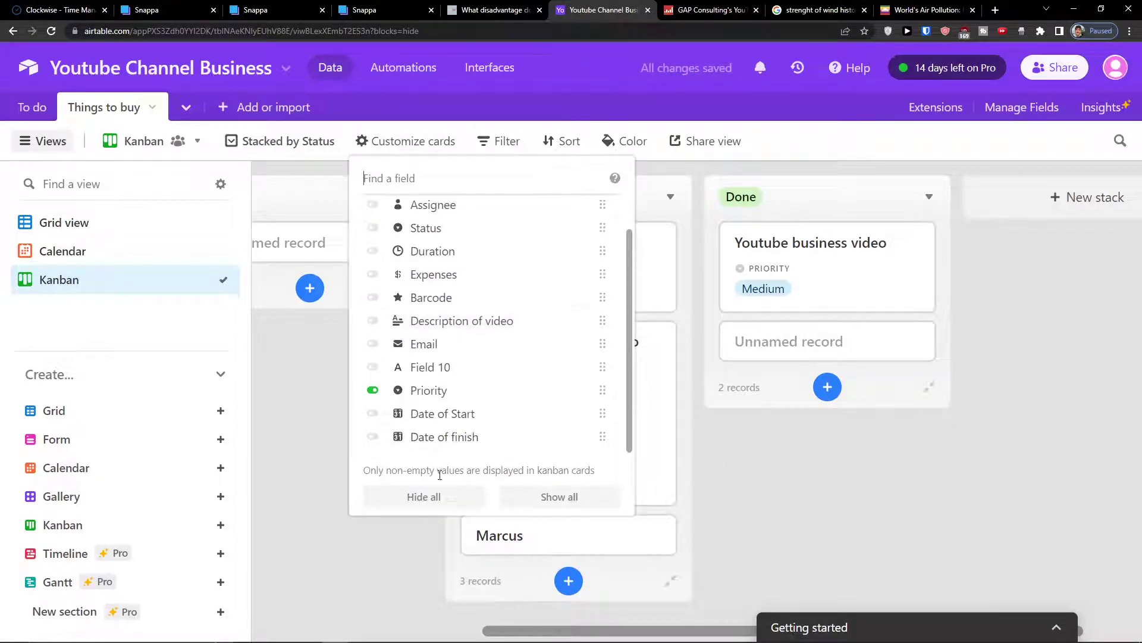
left_click(559, 496)
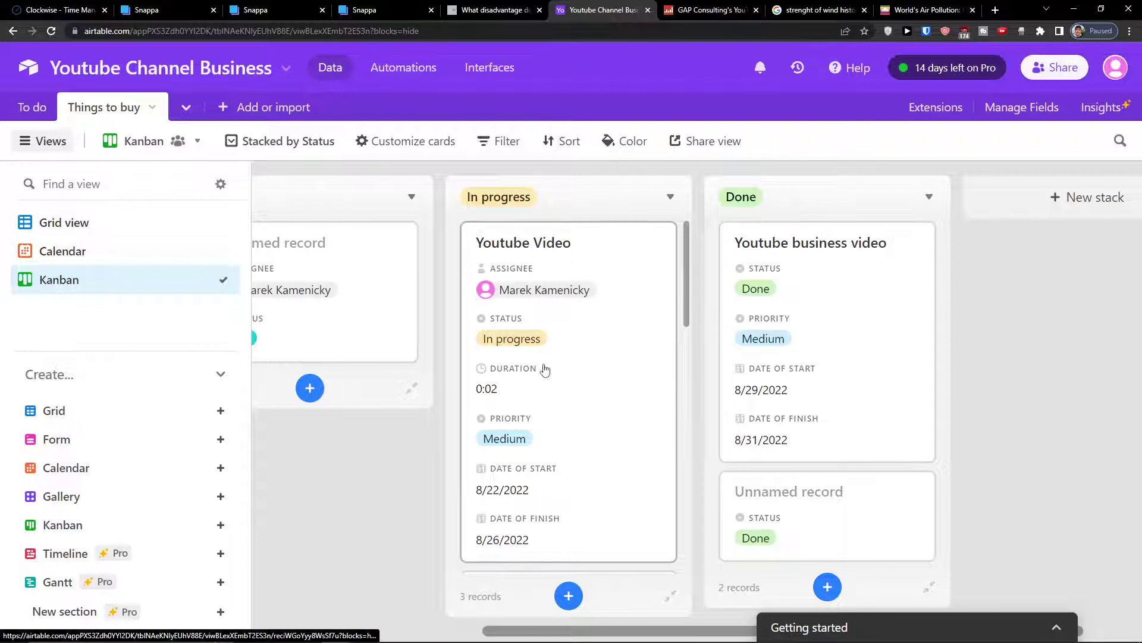
mouse_move(530, 305)
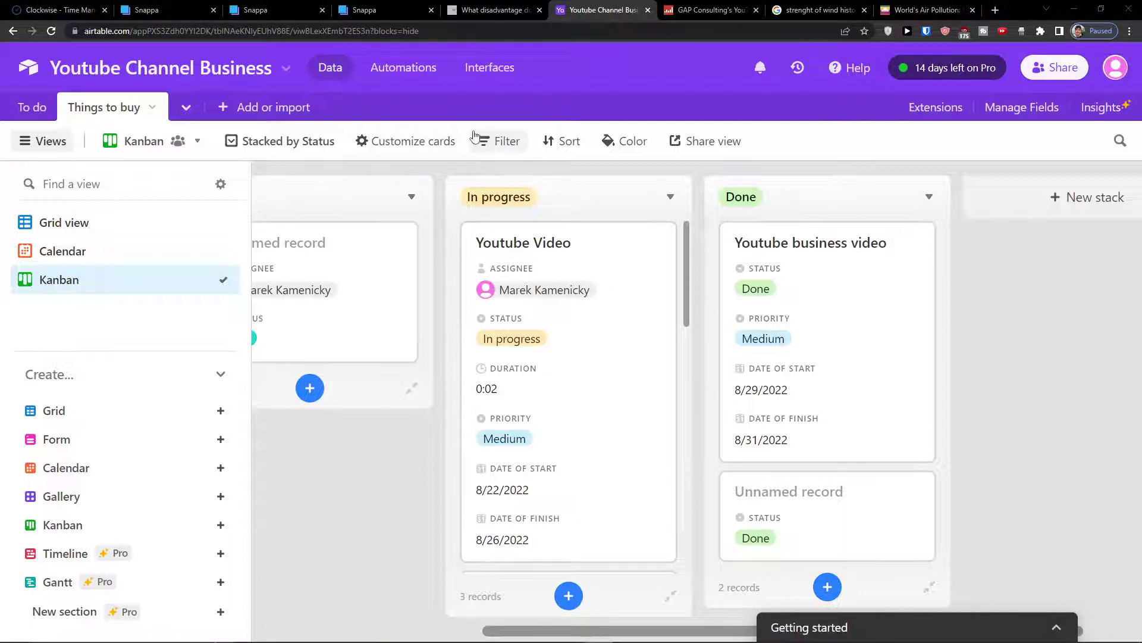
- Add a filter where Name contains 'Youtube', then remove it
left_click(498, 141)
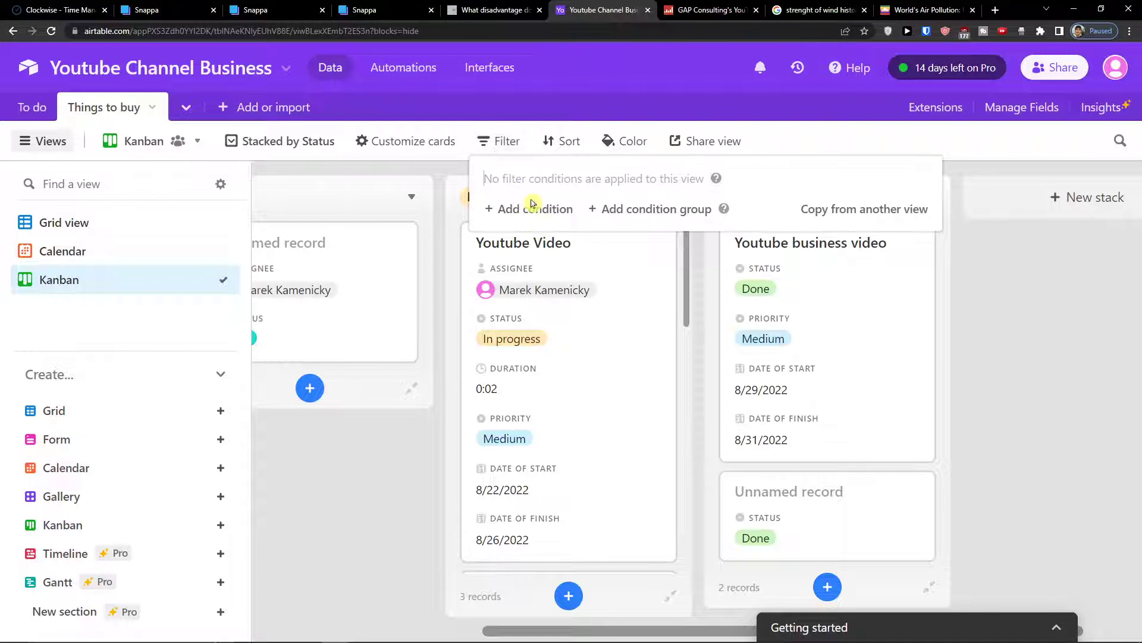
left_click(529, 209)
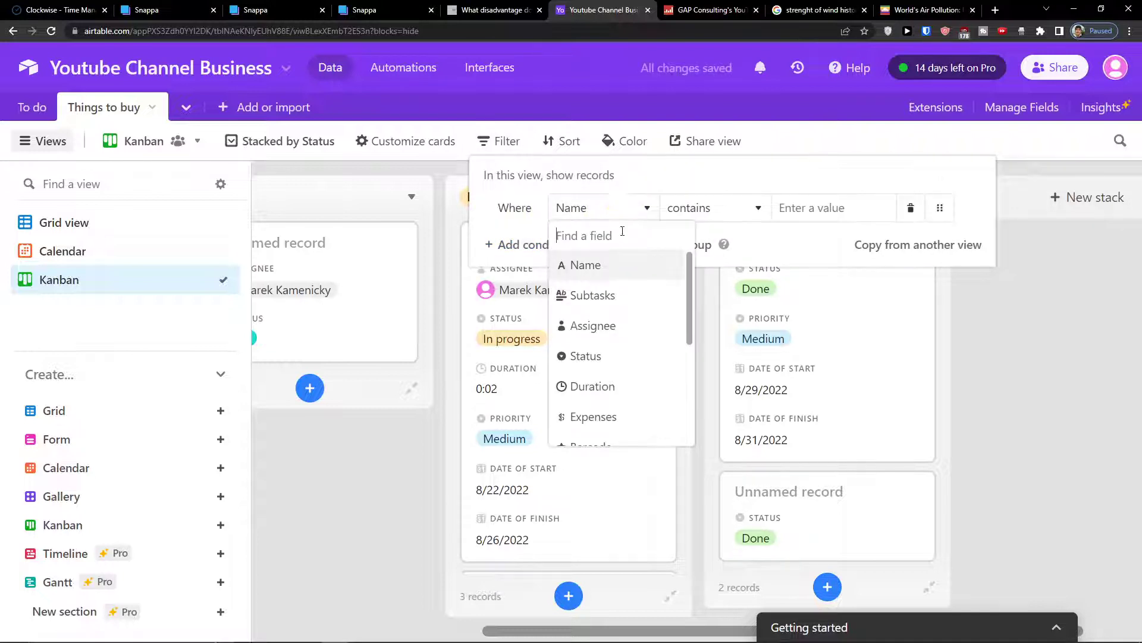
left_click(714, 208)
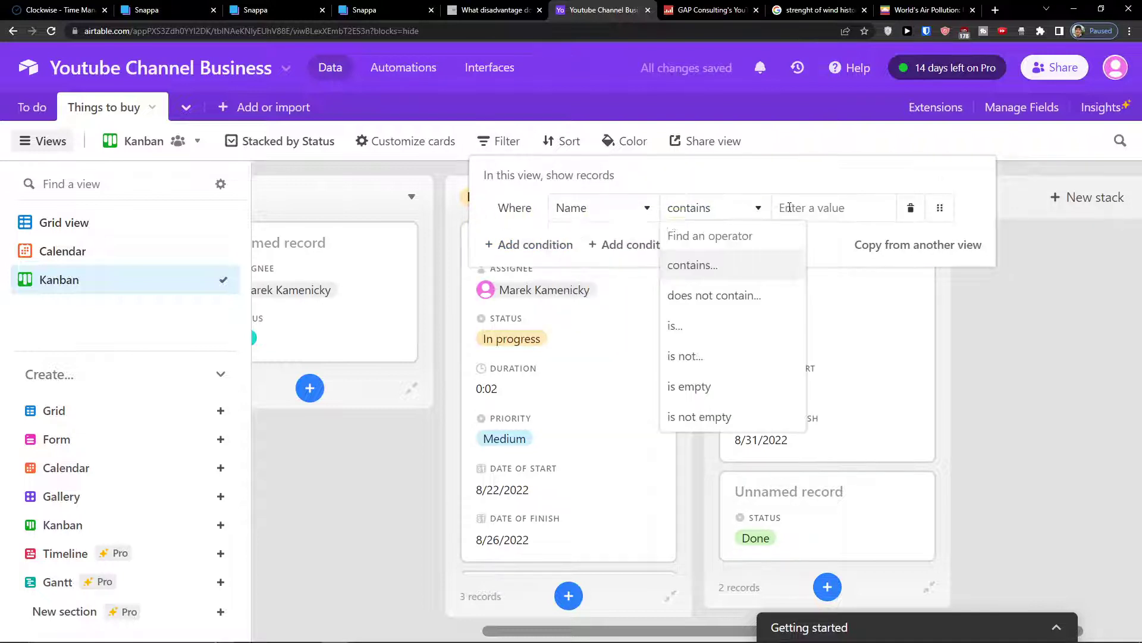
left_click(690, 264)
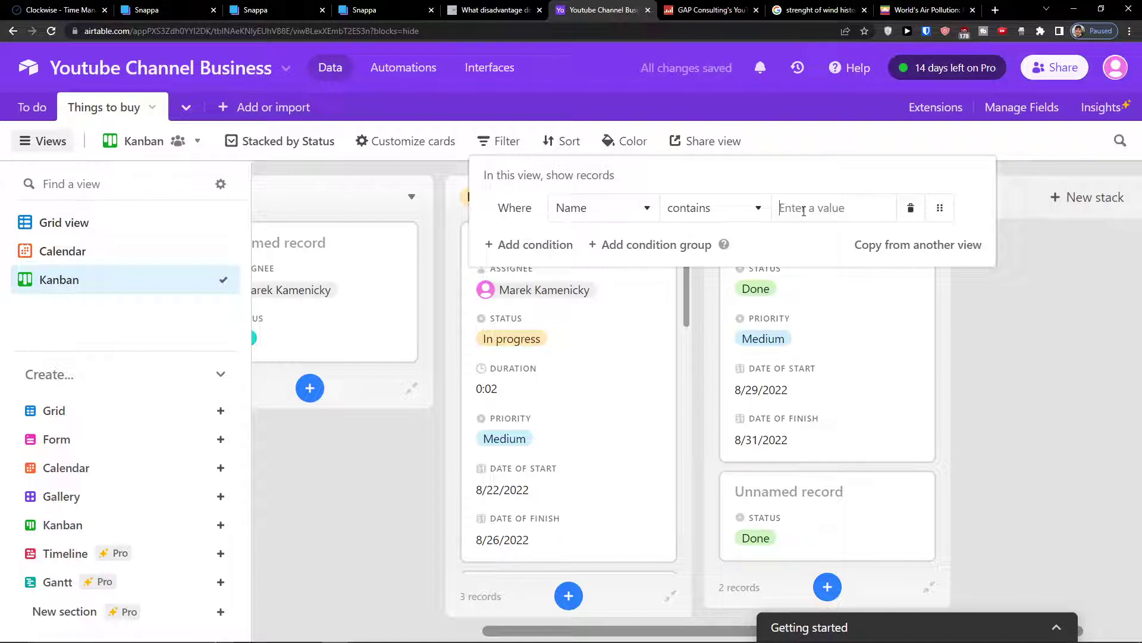
type("Youtube")
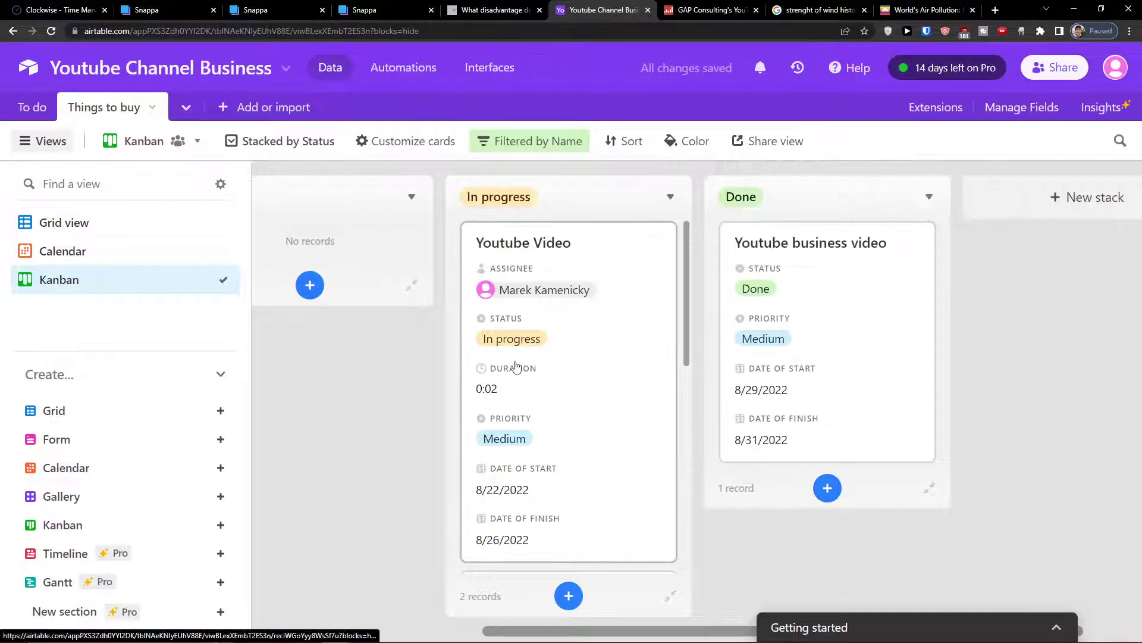
scroll("down", 3)
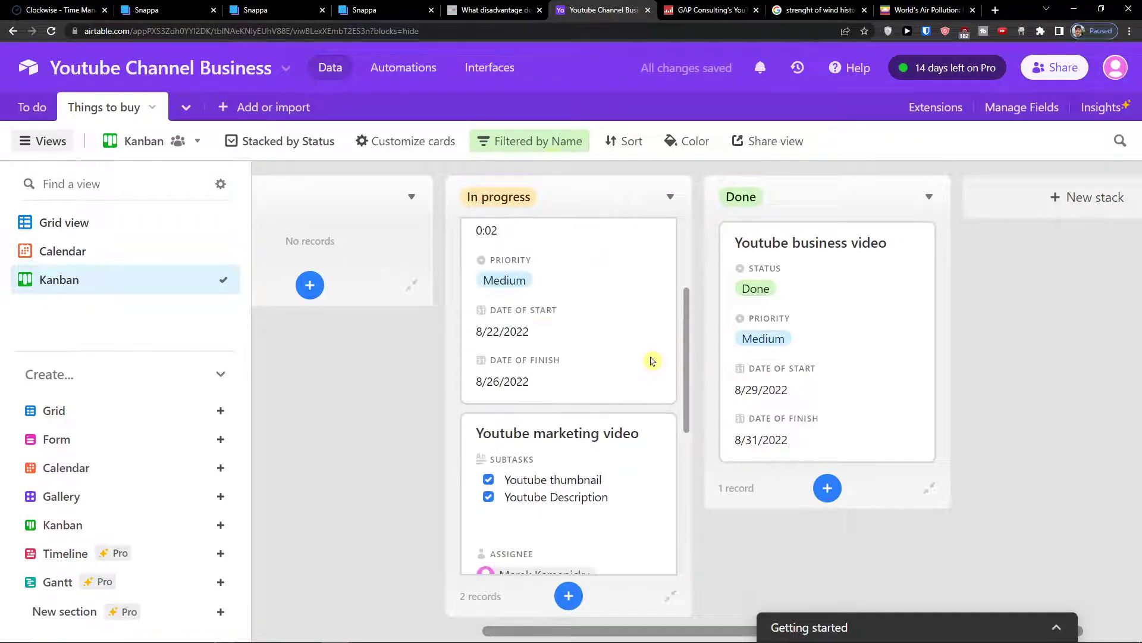
left_click(529, 140)
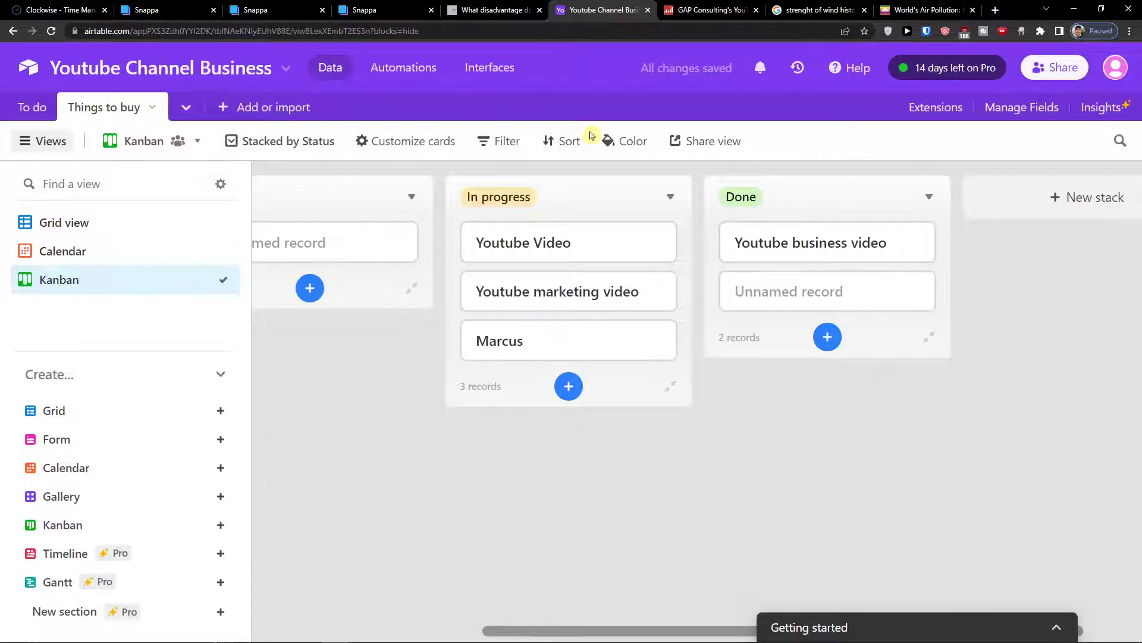
- Add and remove a sort by Subtasks, then view the record colouring options
left_click(559, 140)
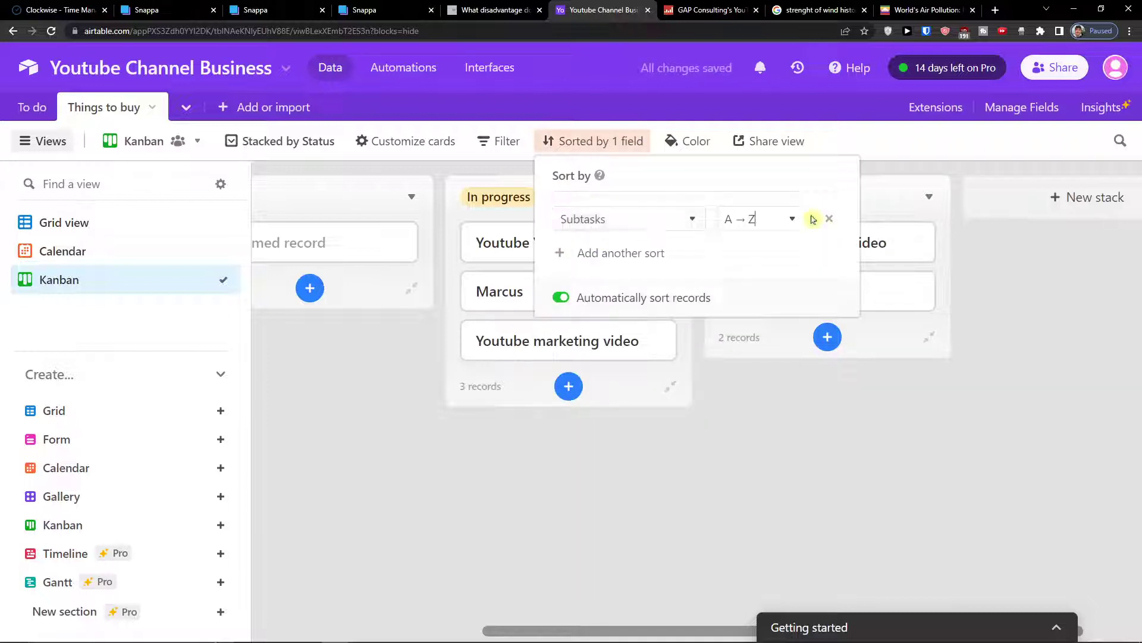
left_click(626, 219)
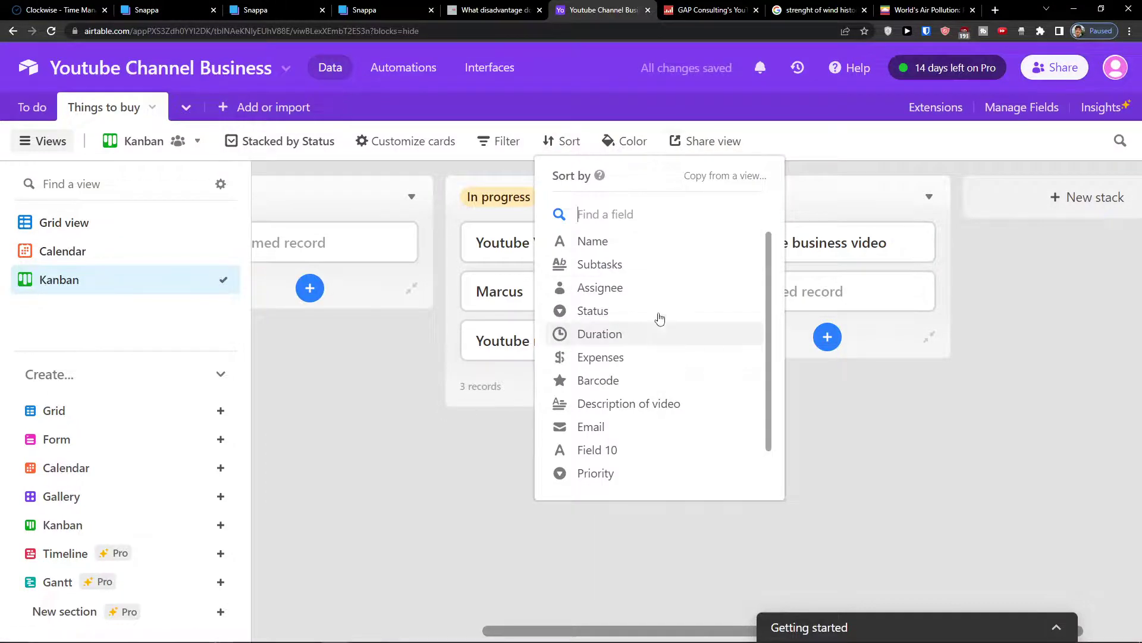
left_click(623, 141)
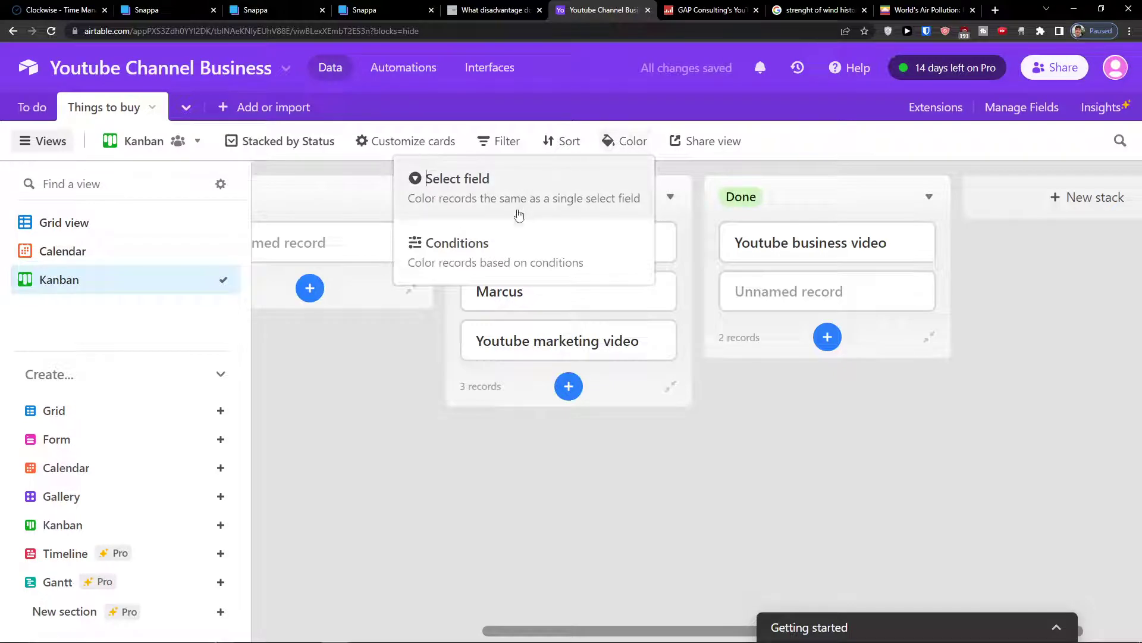
- Colour the cards by the Status select field, comparing with the Calendar view's colours
left_click(457, 178)
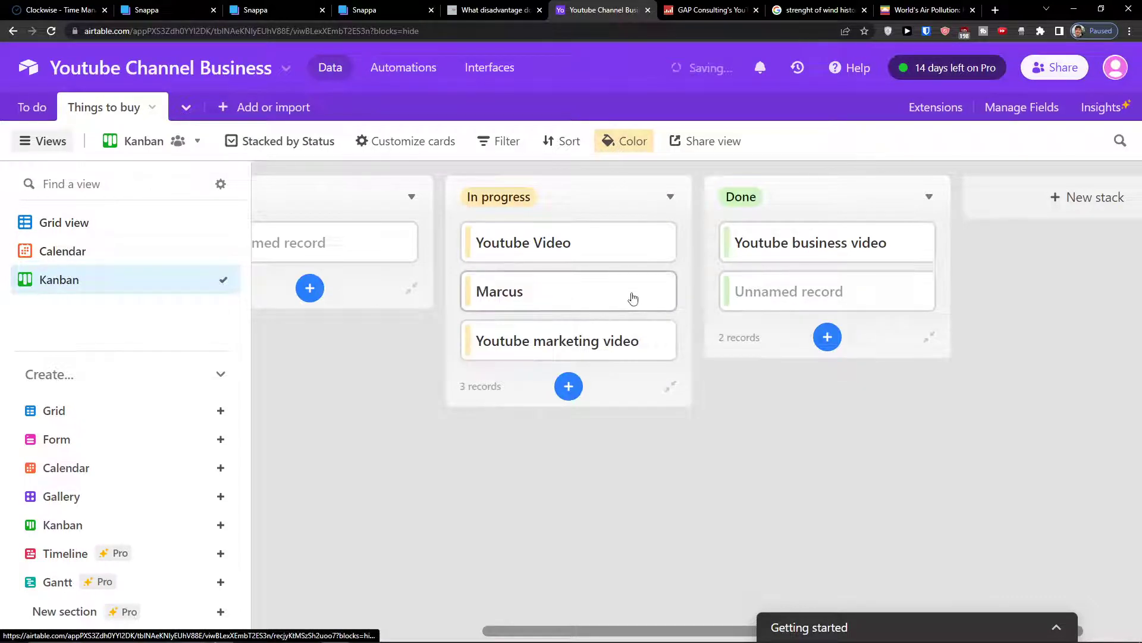
mouse_move(62, 251)
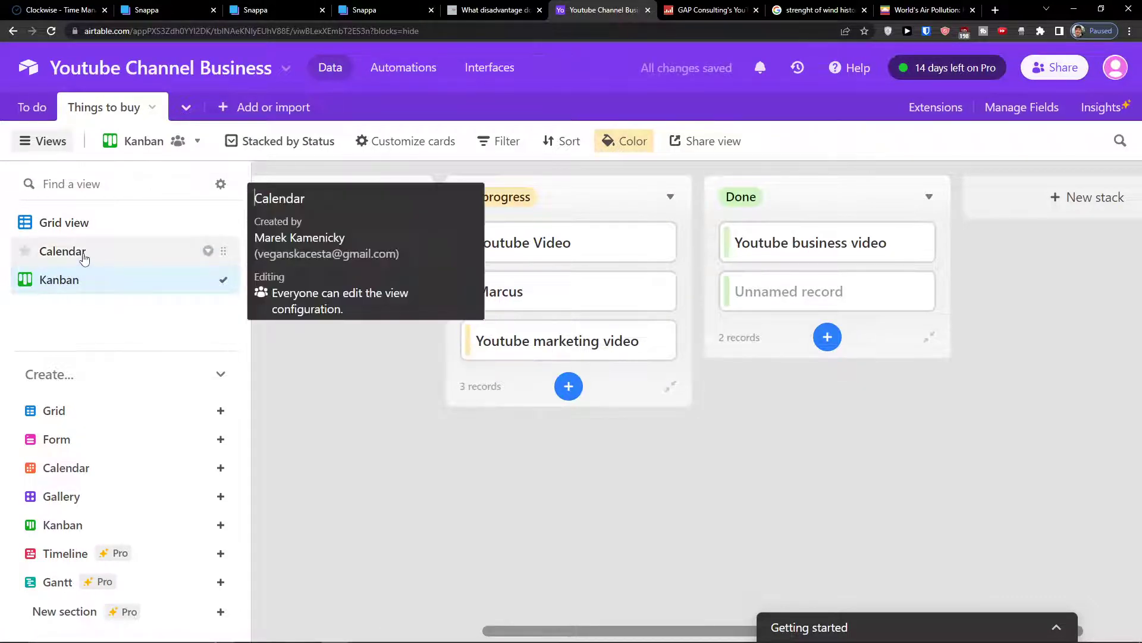
left_click(62, 250)
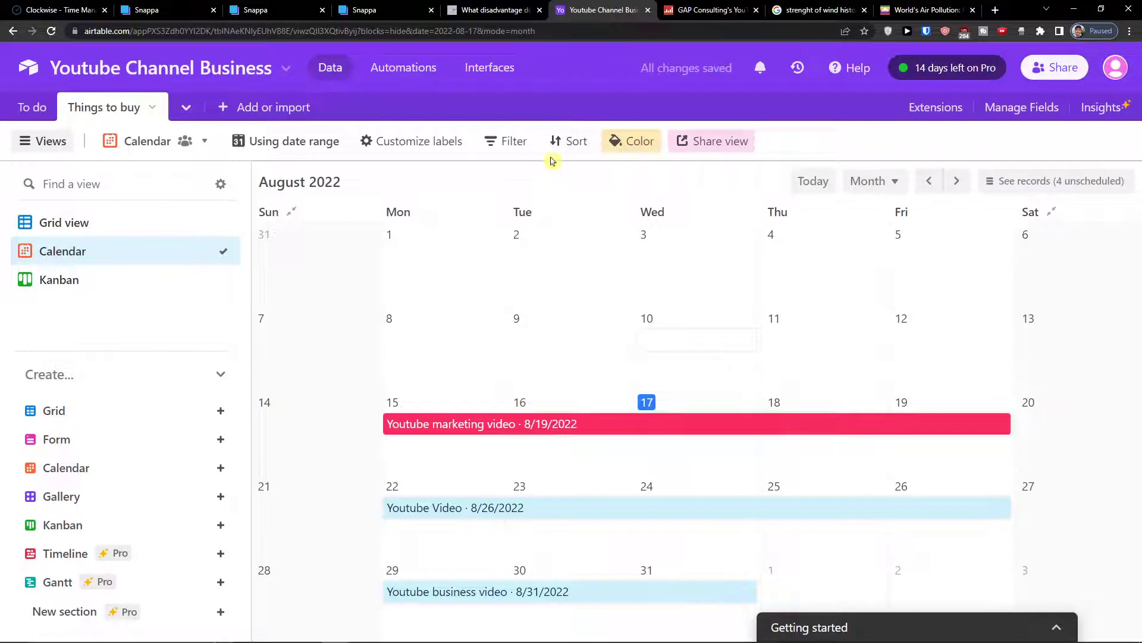
left_click(631, 140)
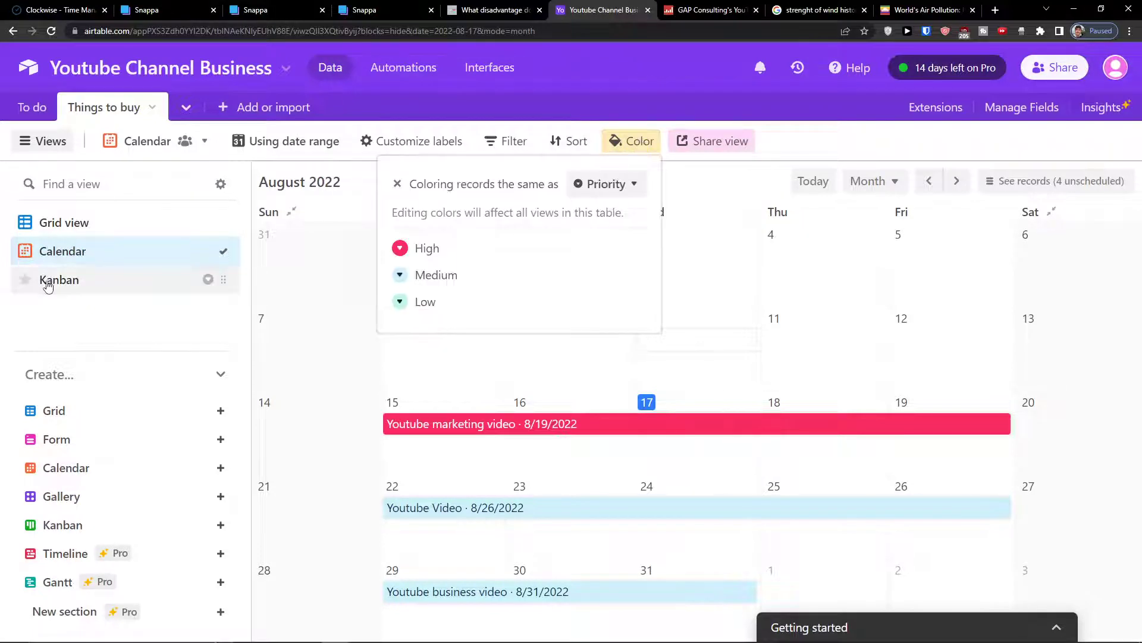
left_click(59, 279)
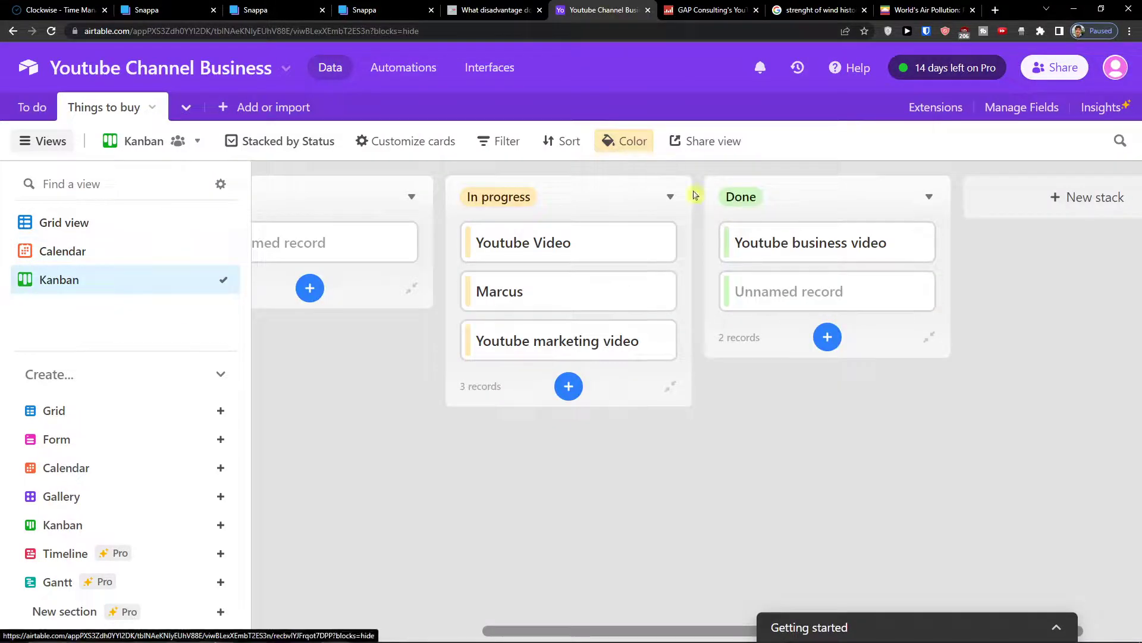
left_click(624, 141)
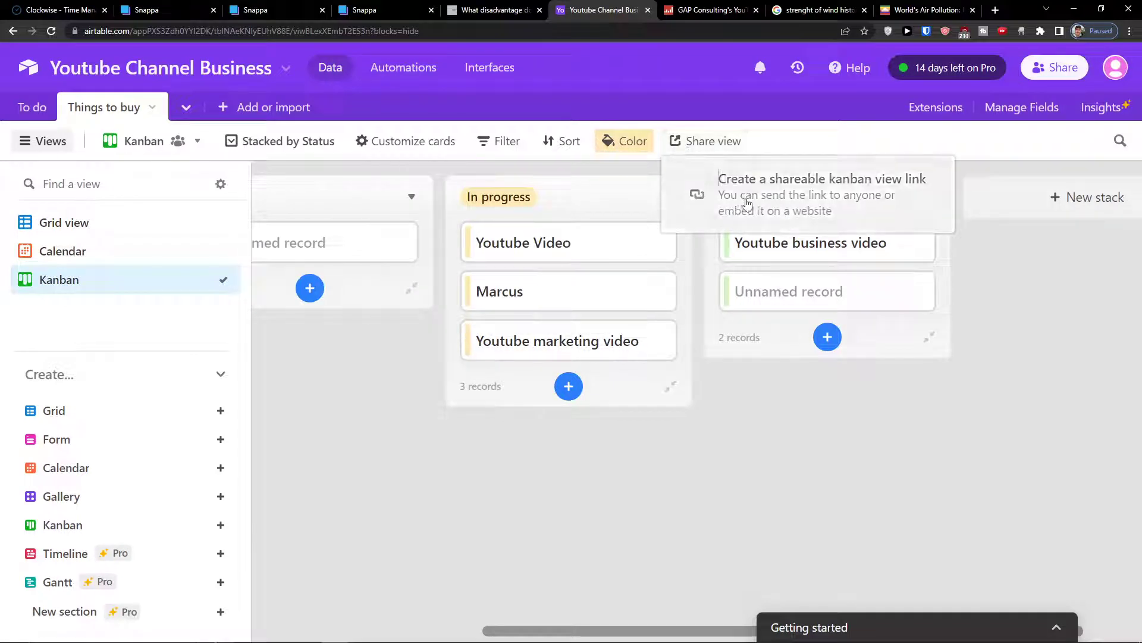
mouse_move(494, 539)
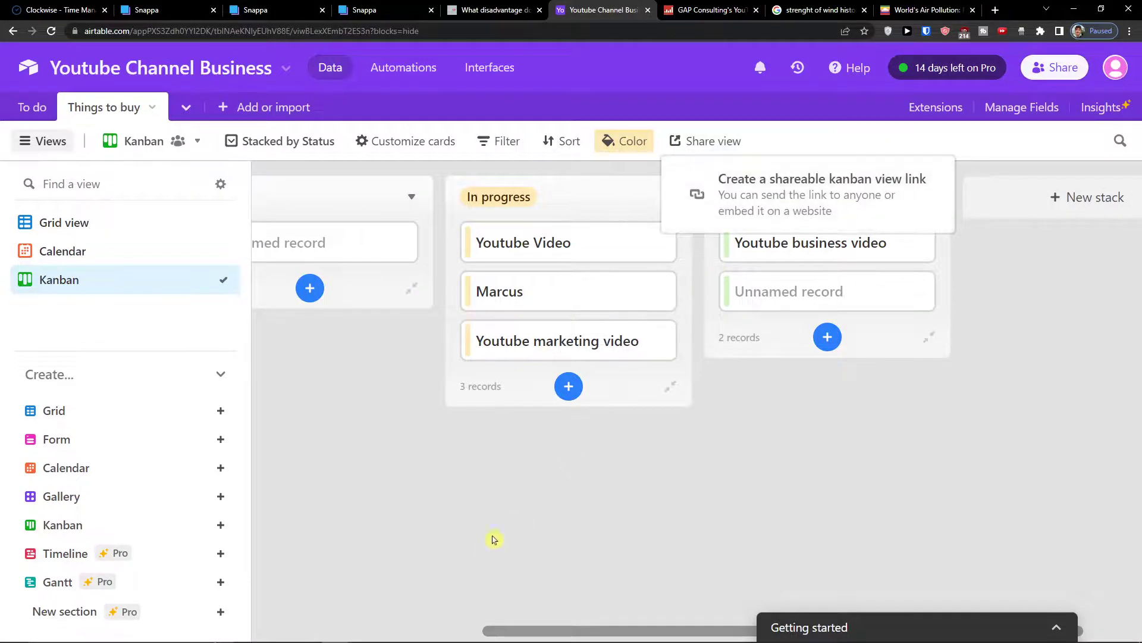
scroll("right", 3)
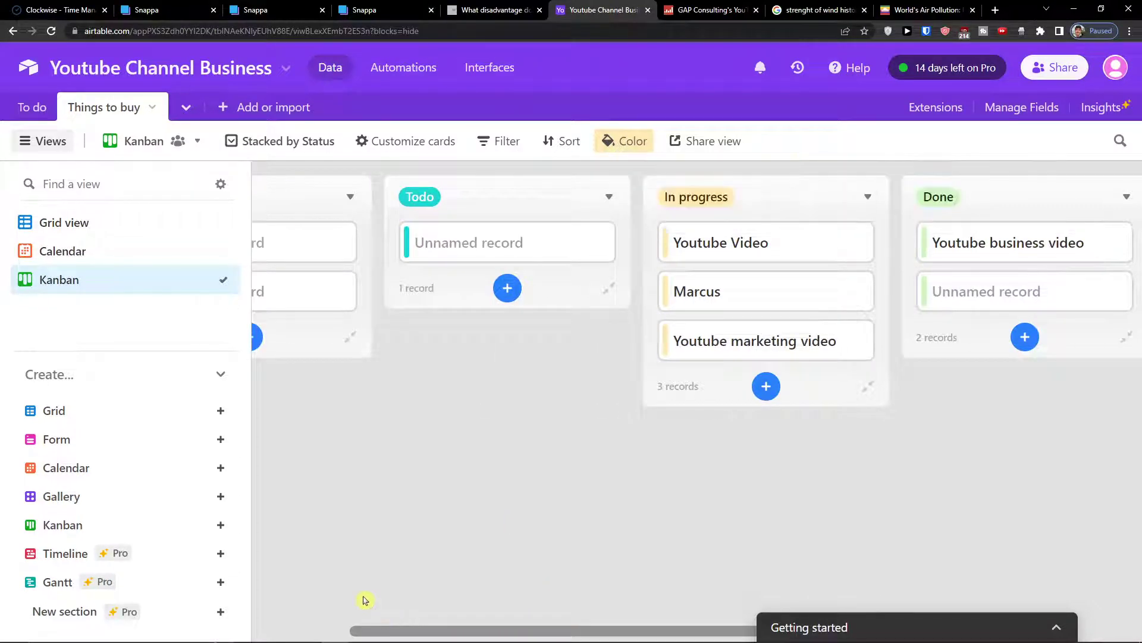
scroll("left", 3)
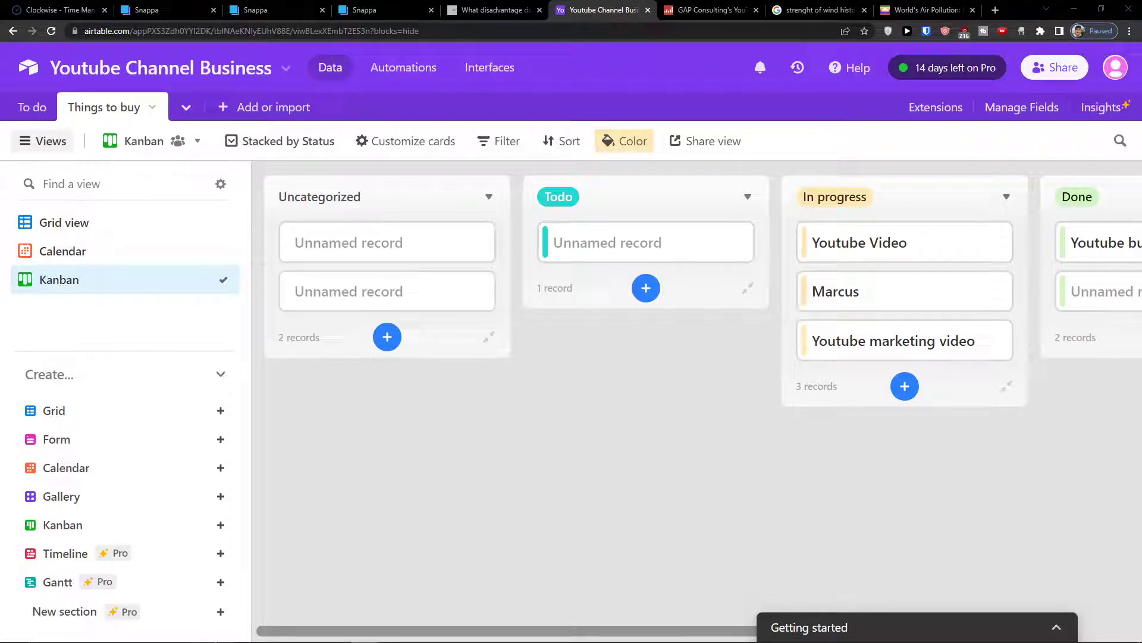
left_click(919, 9)
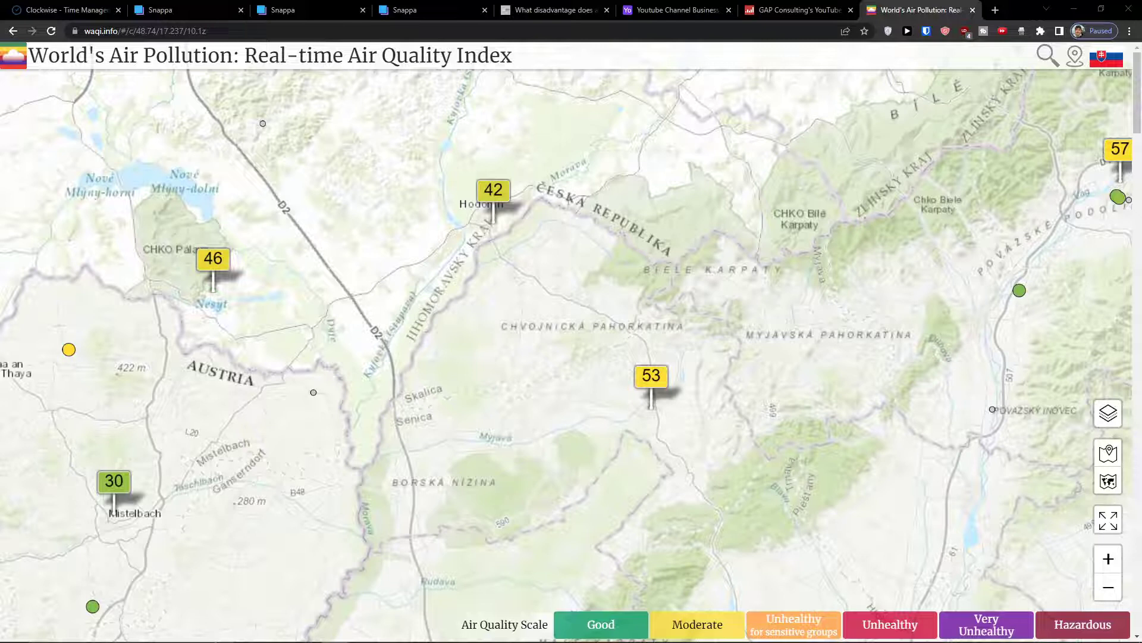
left_click(673, 9)
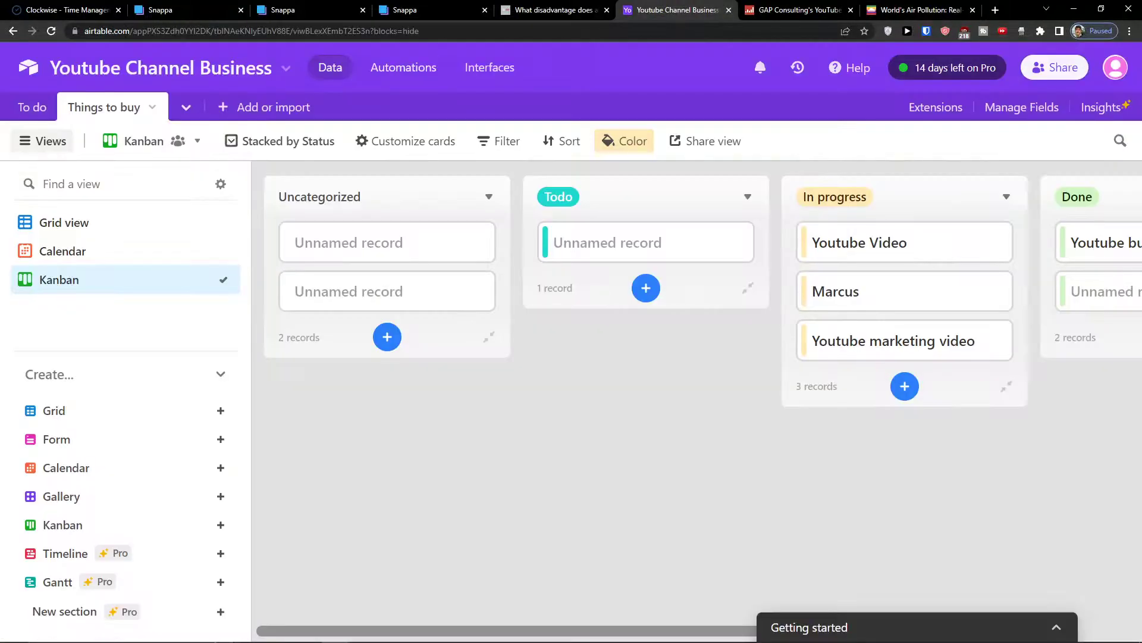